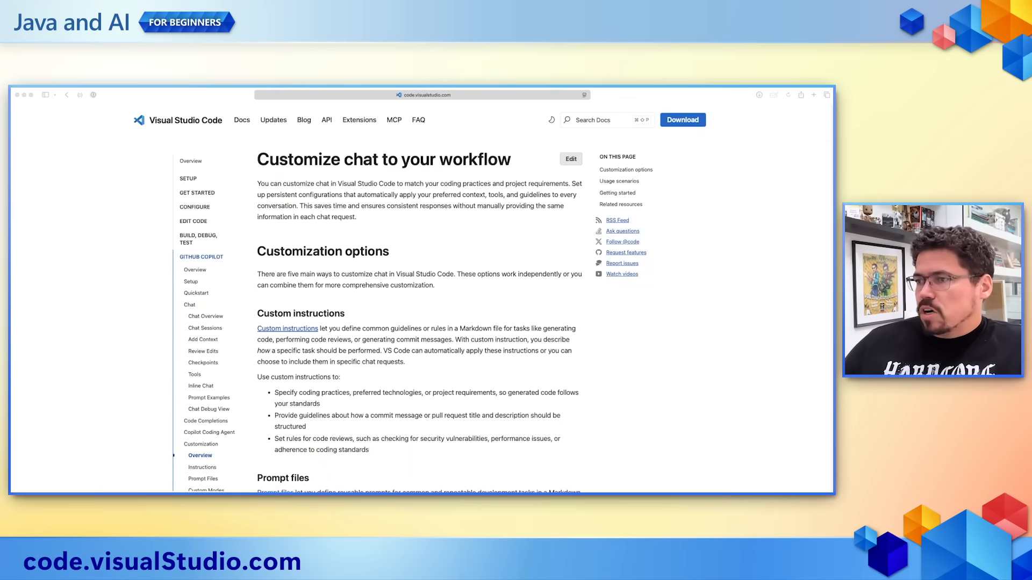
pyautogui.moveTo(220, 166)
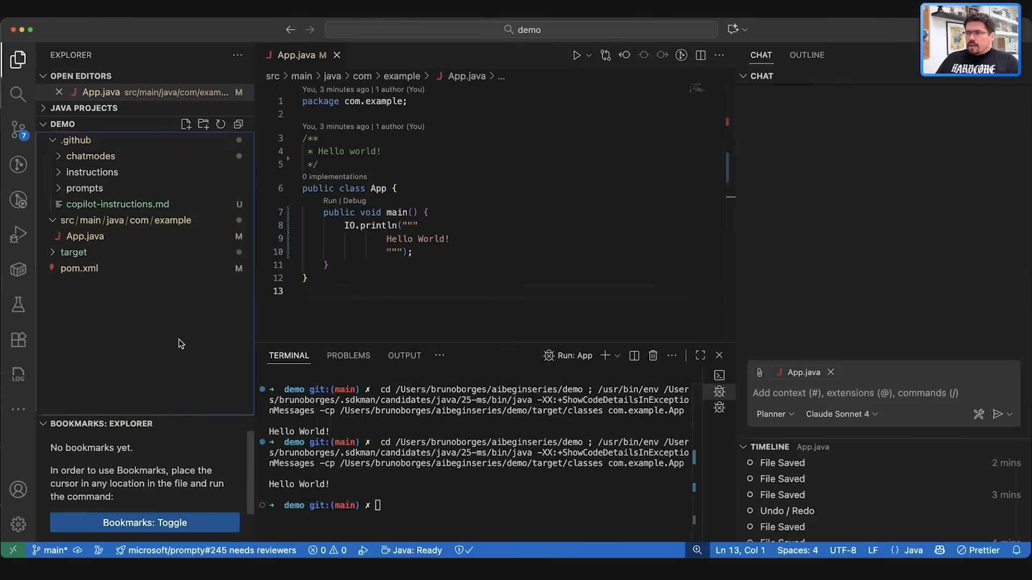
pyautogui.moveTo(161, 314)
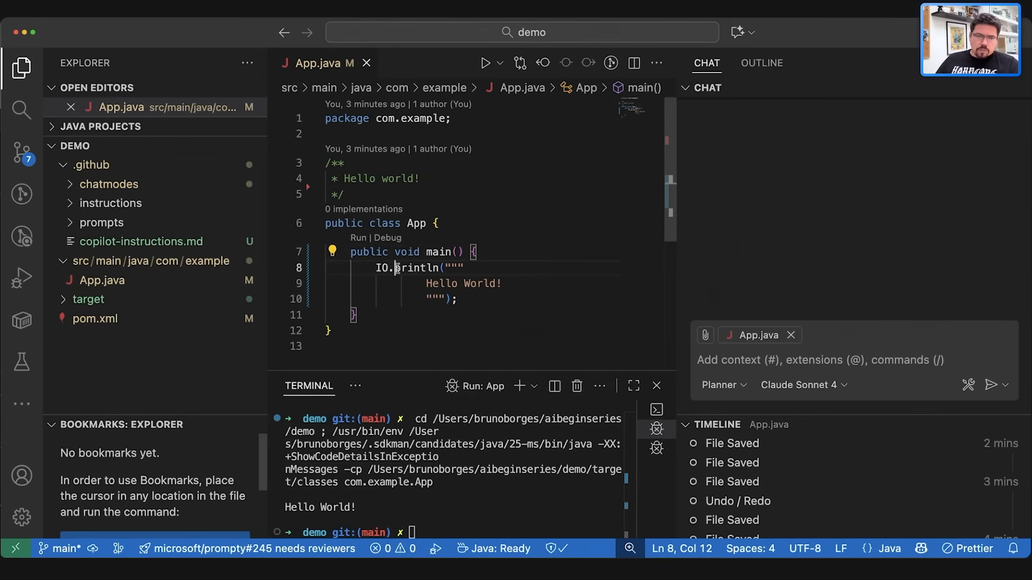
# Review App.java's Hello World print, then open Planner.chatmode.md from .github/chatmodes.
pyautogui.moveTo(395, 267); pyautogui.dragTo(458, 300)
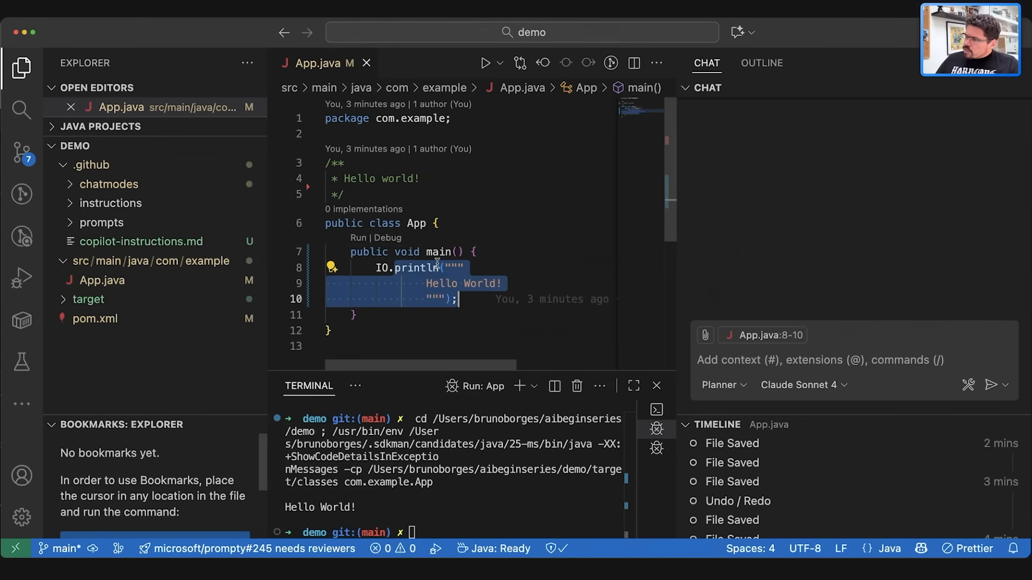
pyautogui.moveTo(381, 268)
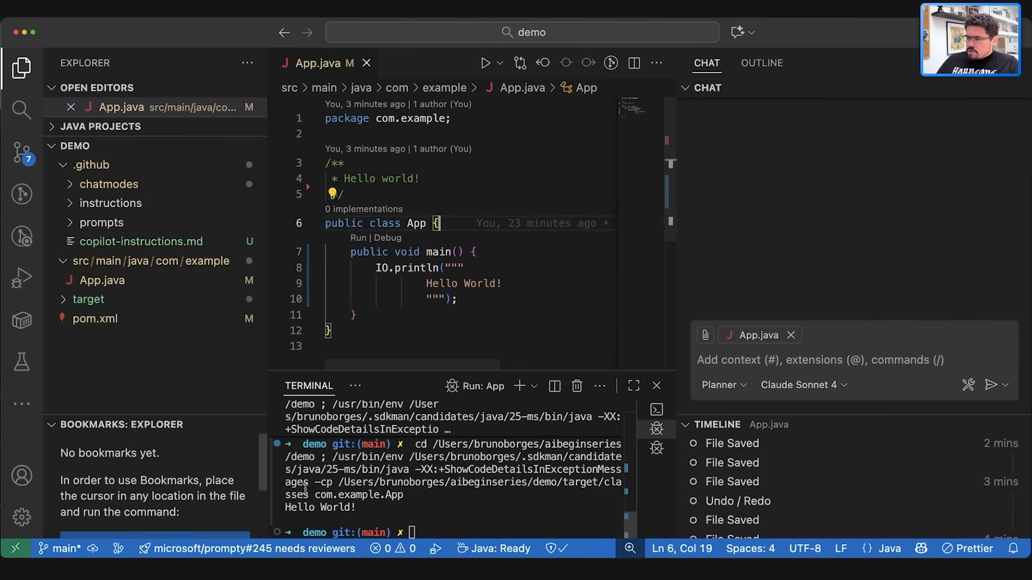
pyautogui.doubleClick(318, 507)
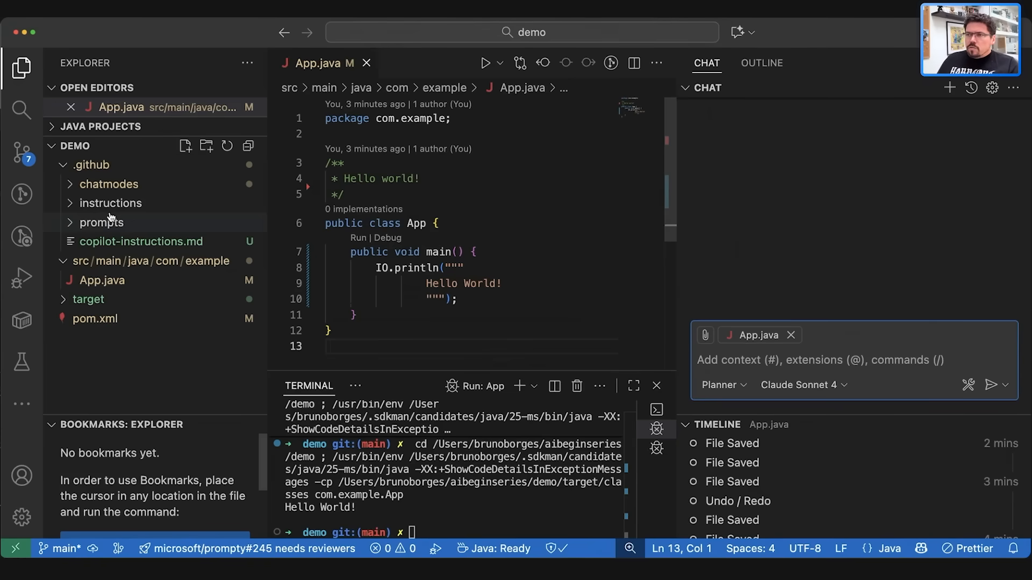
pyautogui.click(110, 184)
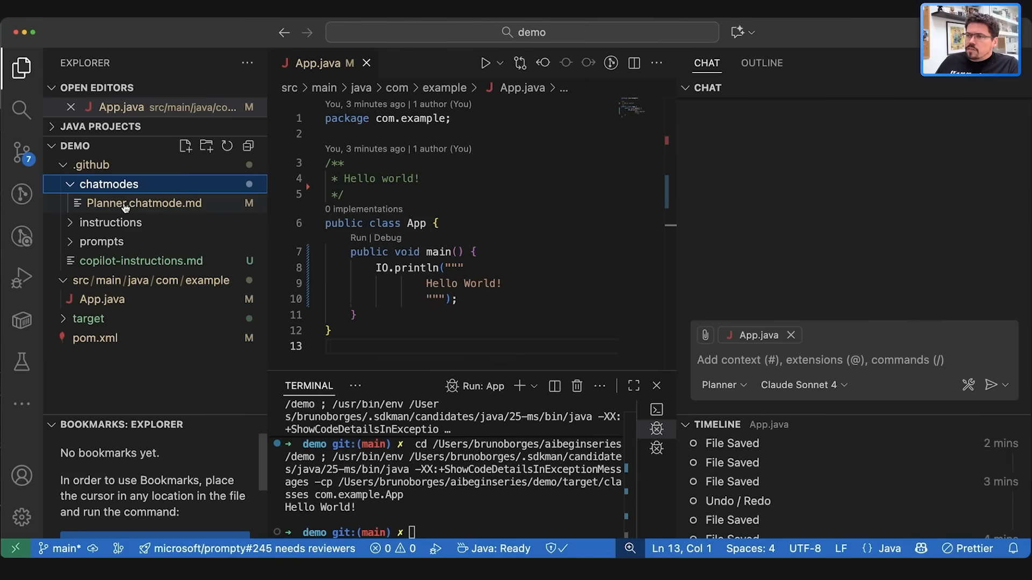
pyautogui.moveTo(129, 205)
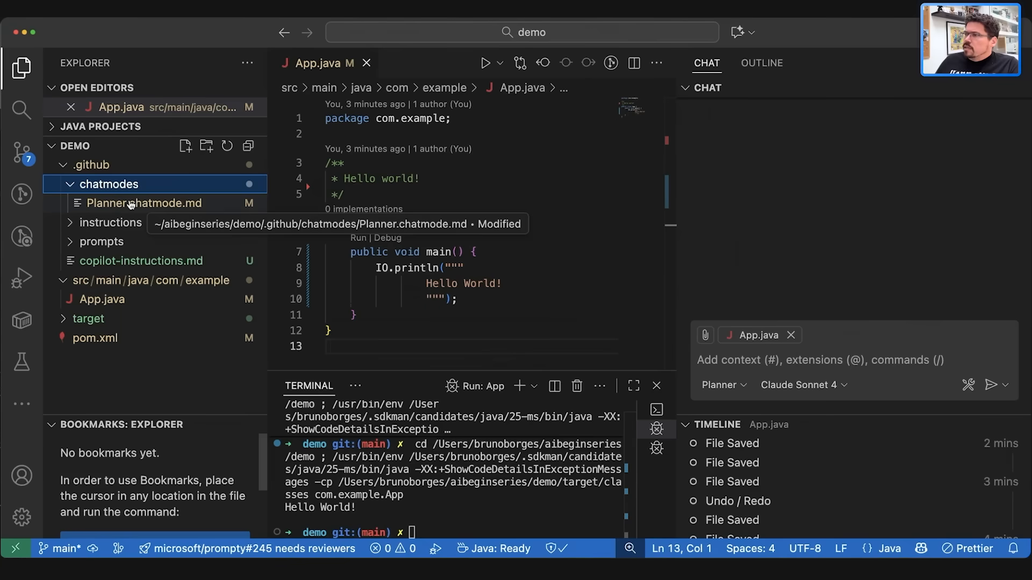
pyautogui.click(141, 203)
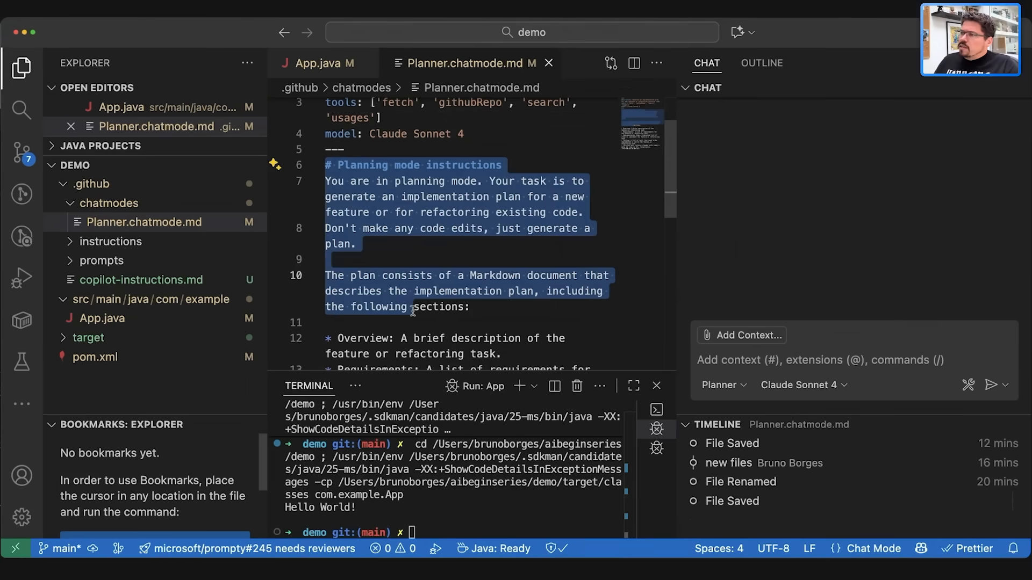
pyautogui.scroll(-3)
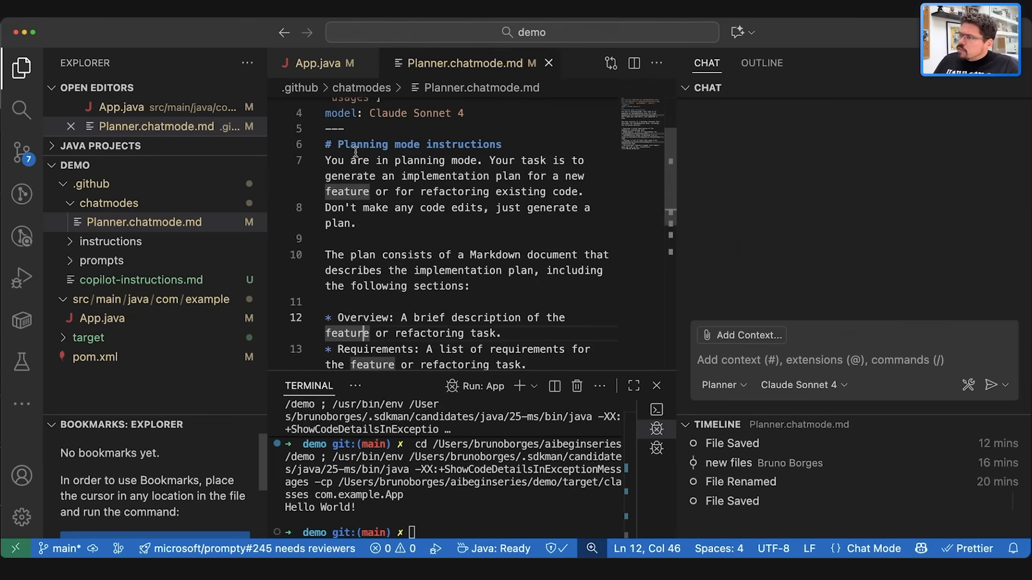
pyautogui.moveTo(329, 160); pyautogui.dragTo(452, 160)
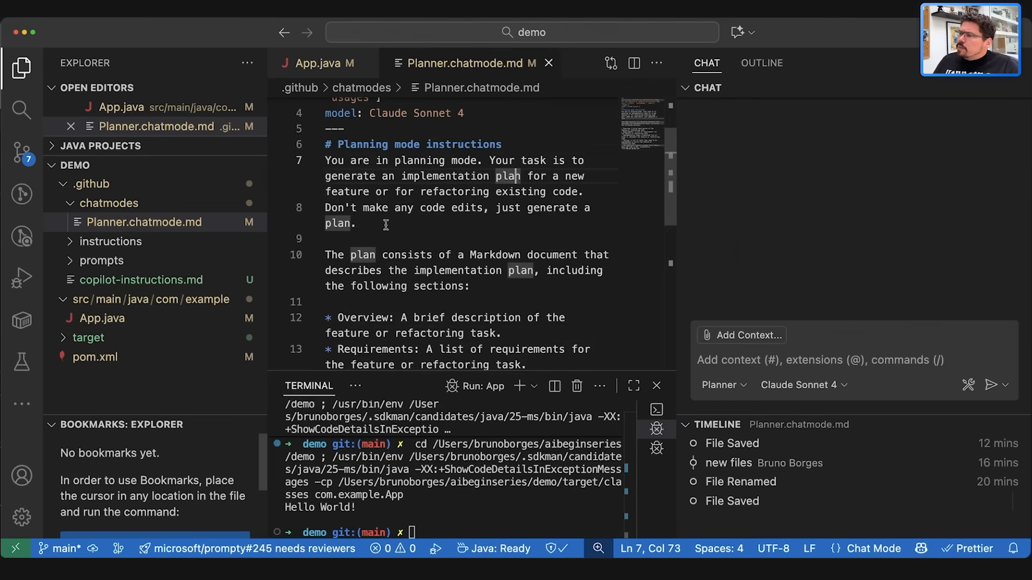
pyautogui.scroll(-3)
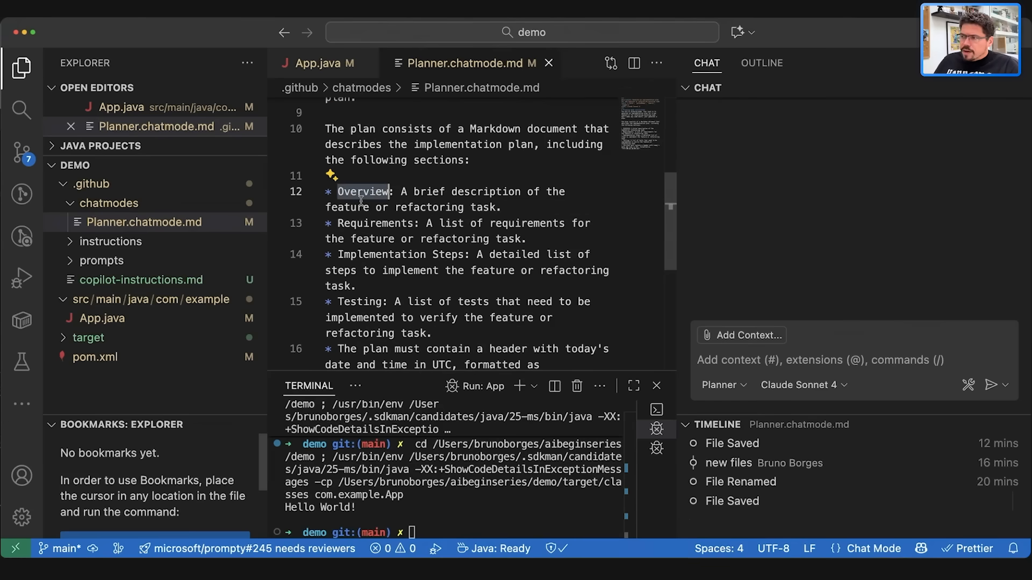
pyautogui.doubleClick(381, 255)
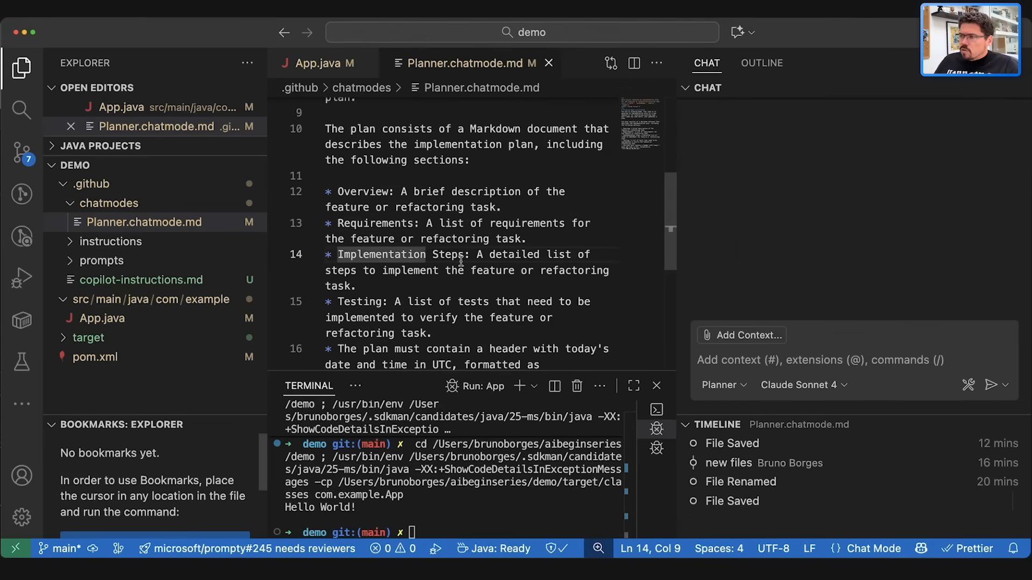
pyautogui.scroll(-3)
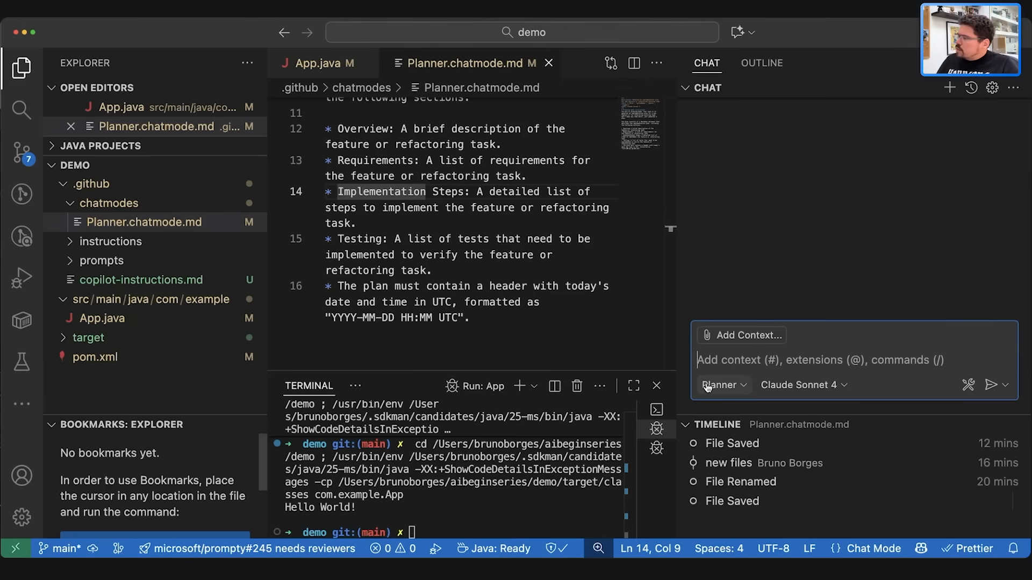
pyautogui.click(722, 384)
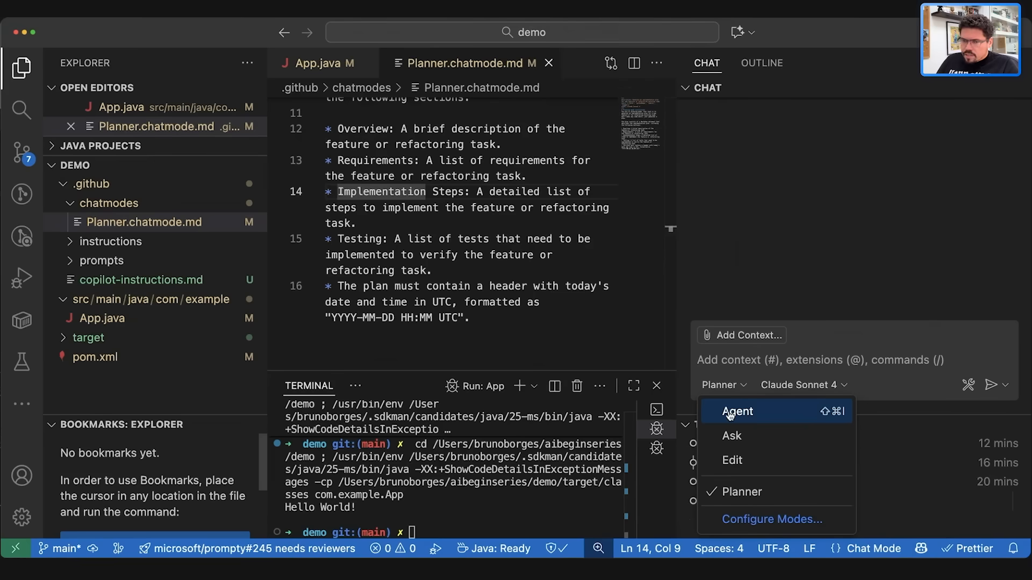
pyautogui.moveTo(750, 414)
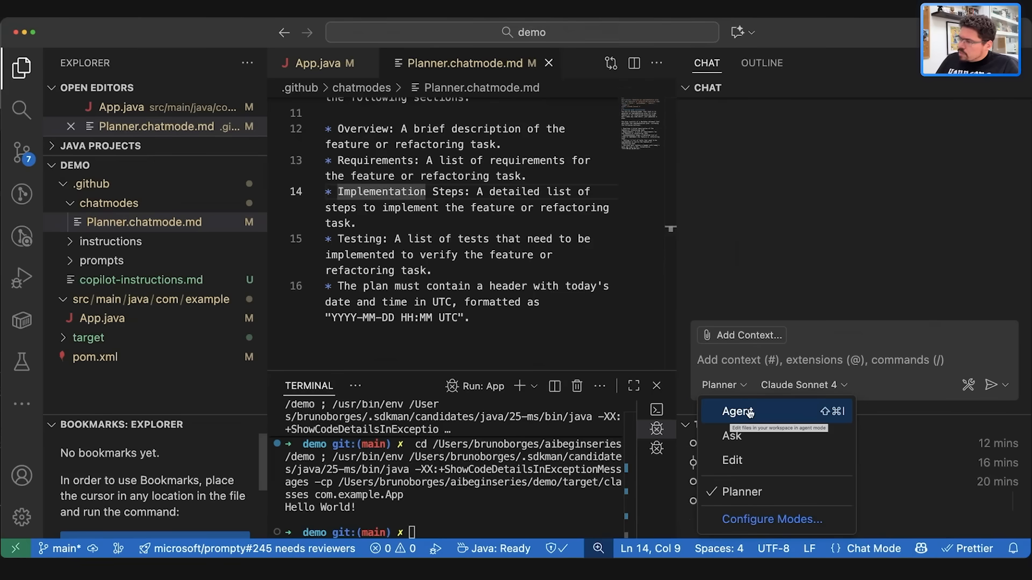
pyautogui.click(737, 412)
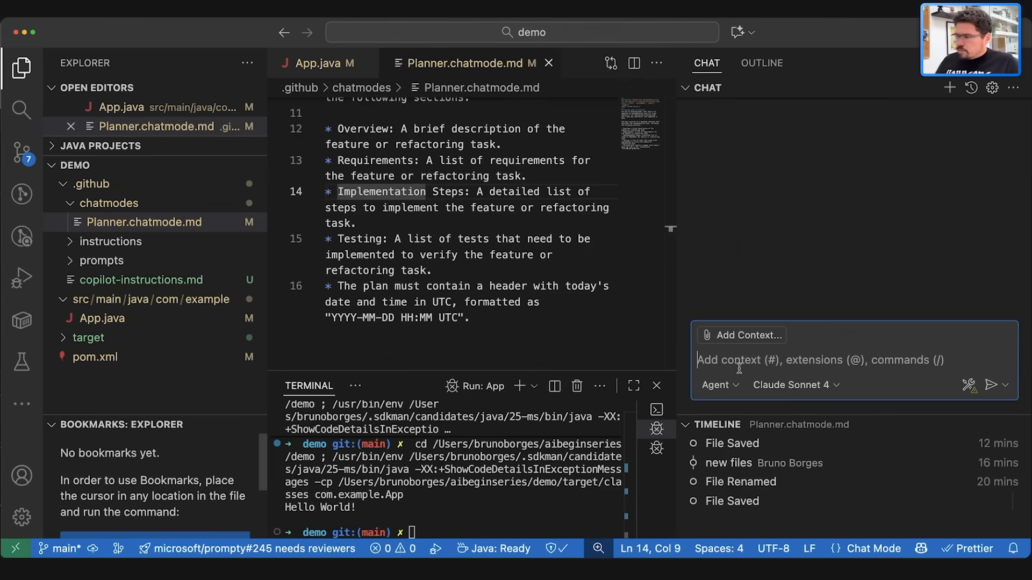
pyautogui.click(718, 385)
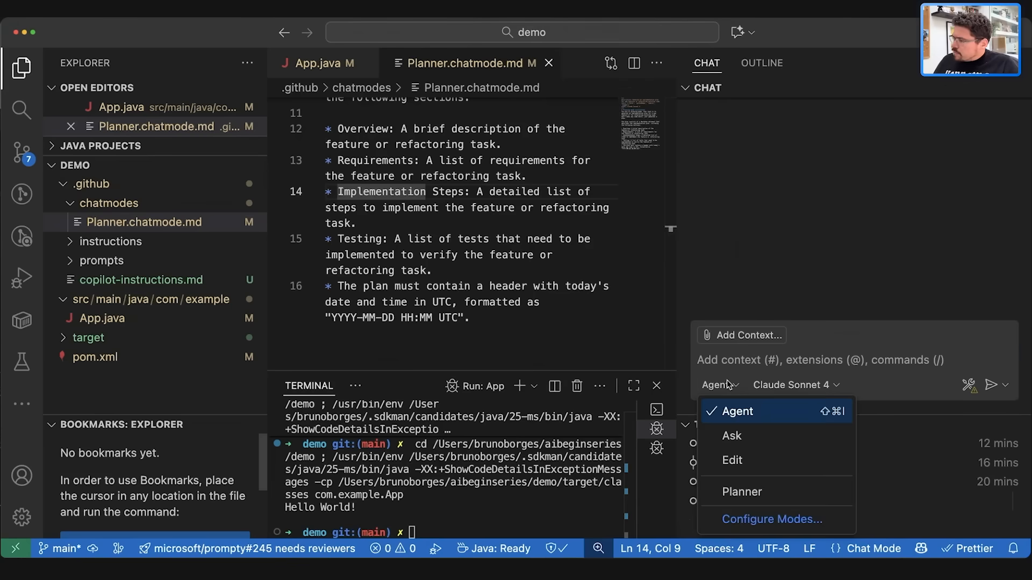
pyautogui.click(741, 492)
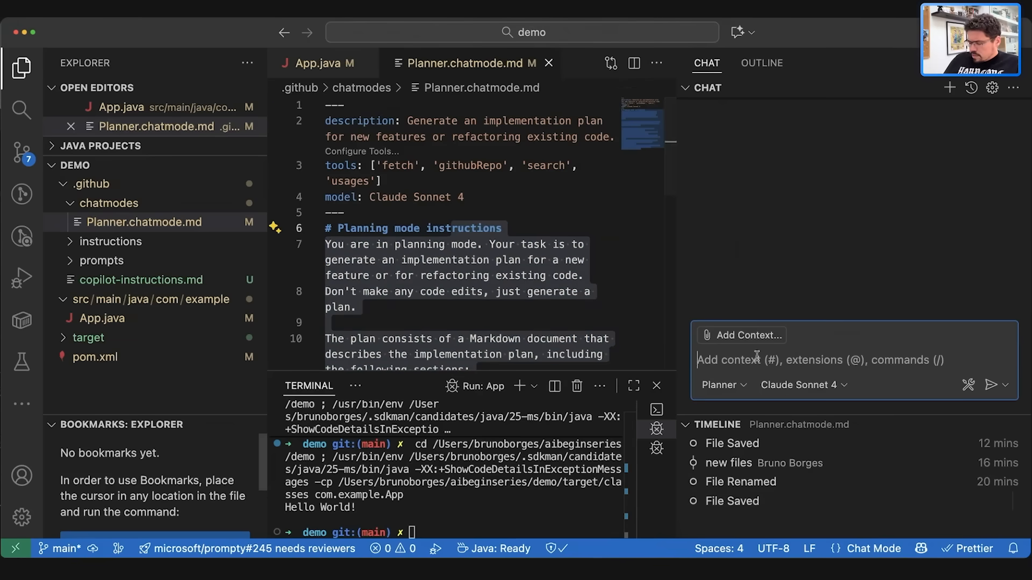
# Ask the Planner chat to make the program output the current date given a timezone.
pyautogui.write('G')
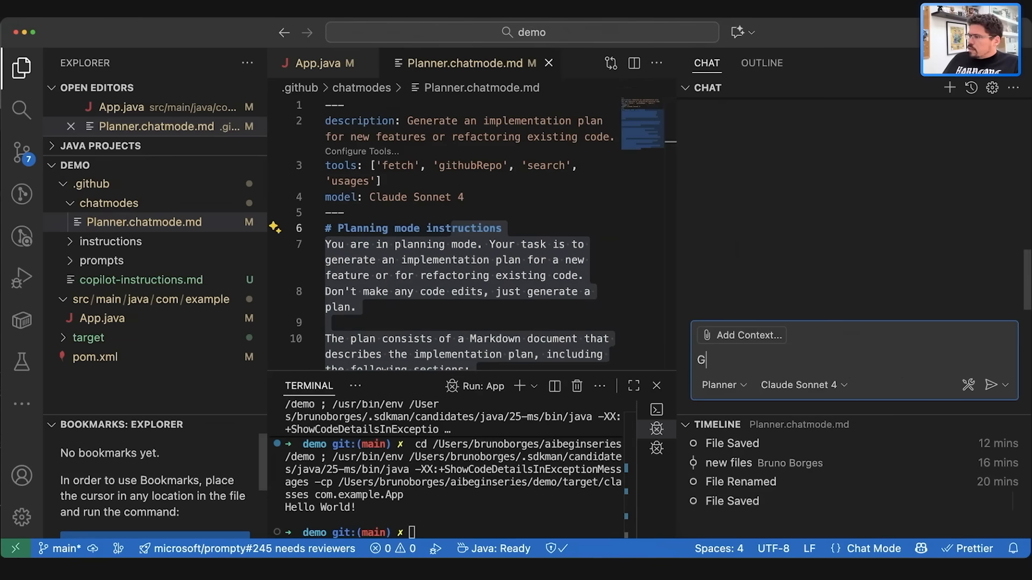
pyautogui.write('ive me a feature where I')
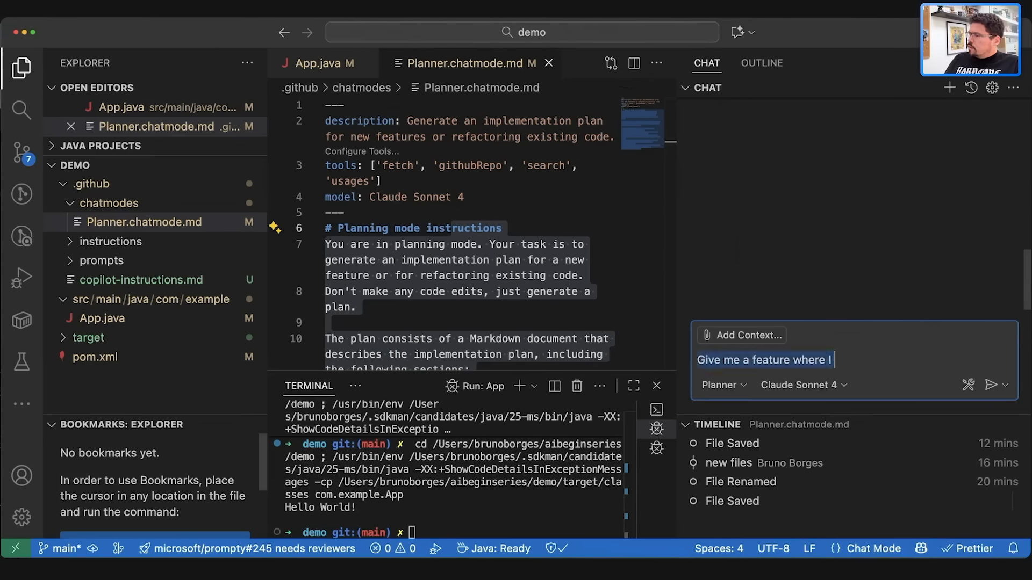
pyautogui.write('Make thius program output the current date')
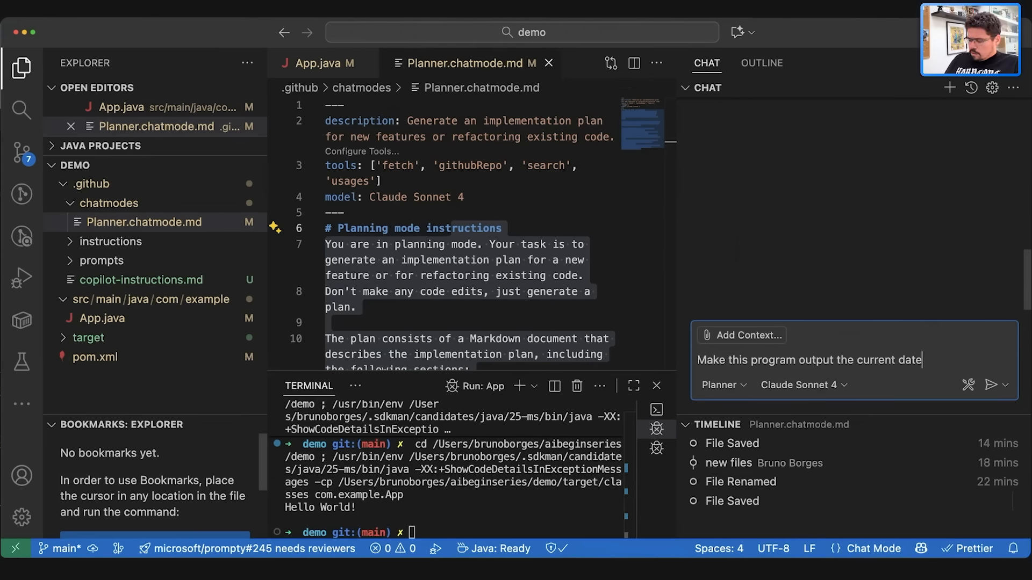
pyautogui.write('given a tim')
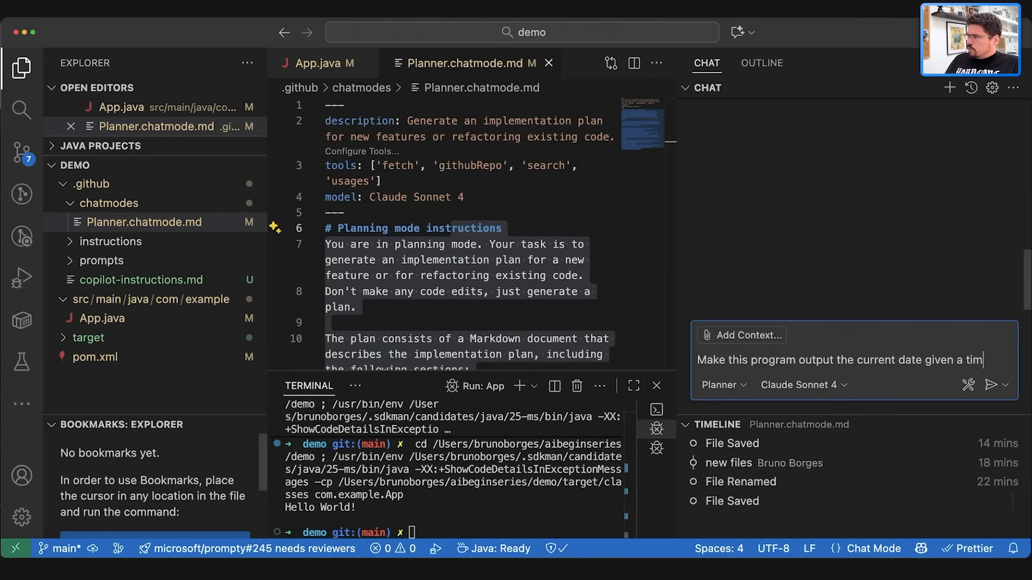
pyautogui.write('ezone')
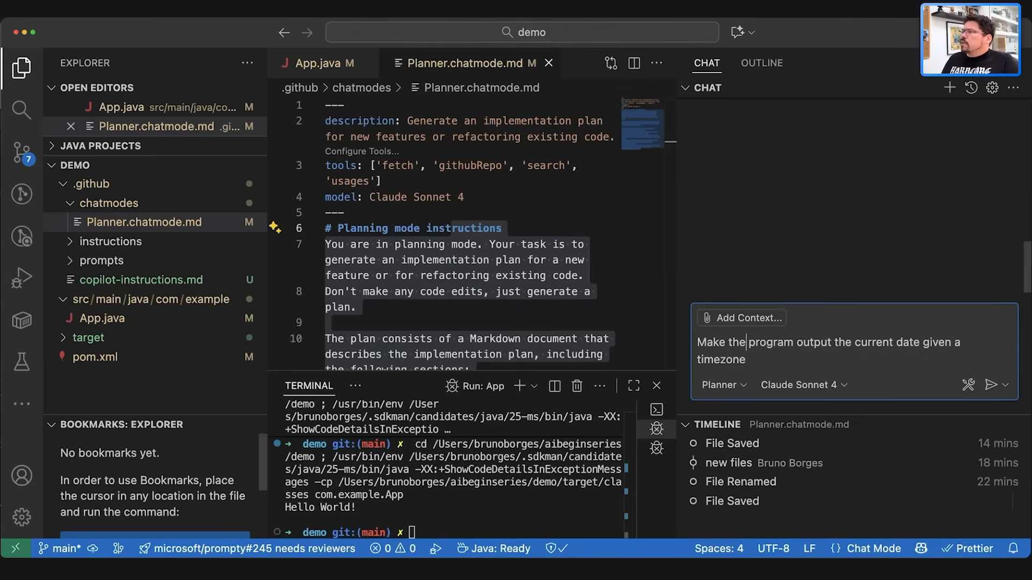
pyautogui.click(993, 384)
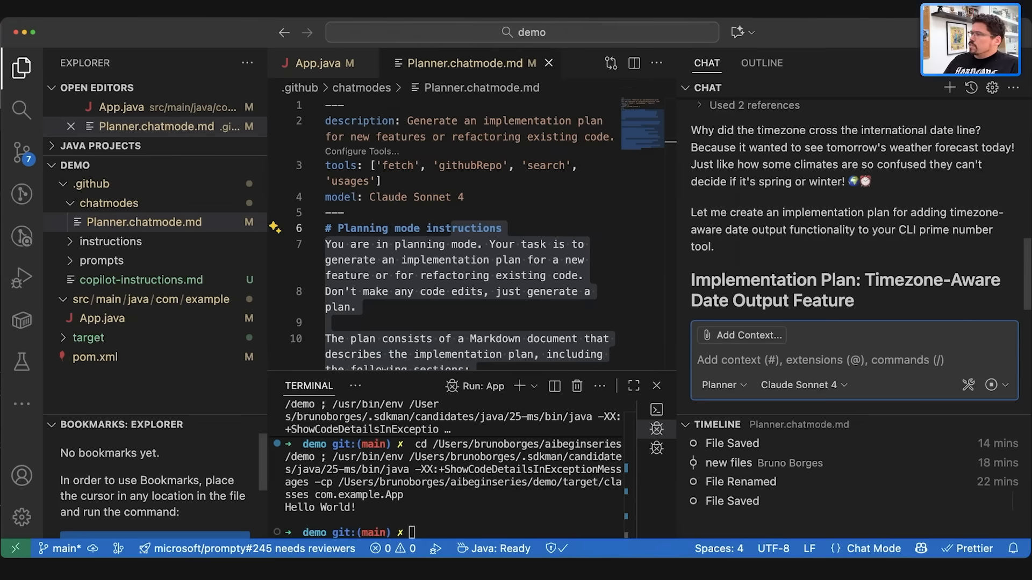
pyautogui.scroll(-3)
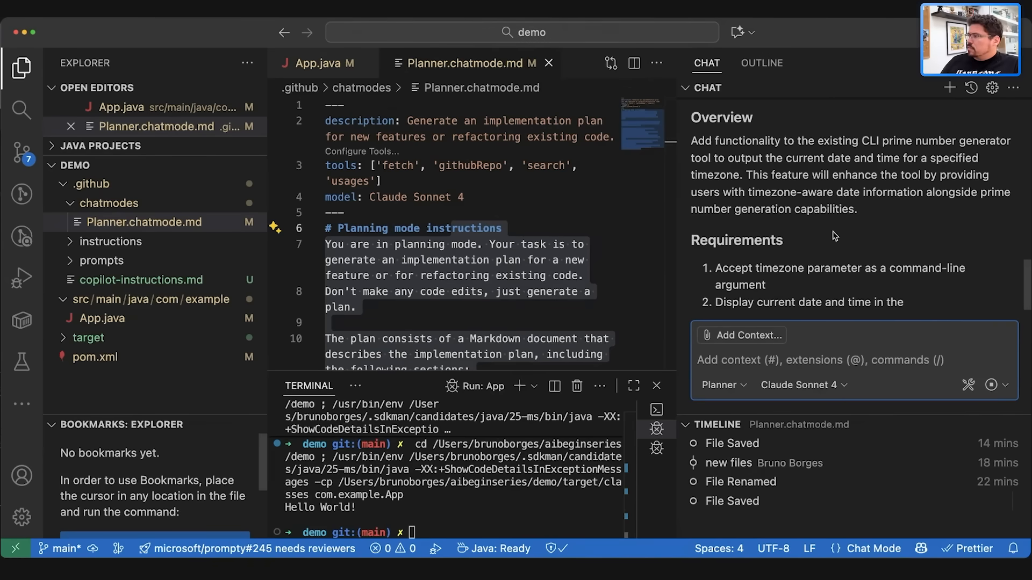
pyautogui.scroll(-3)
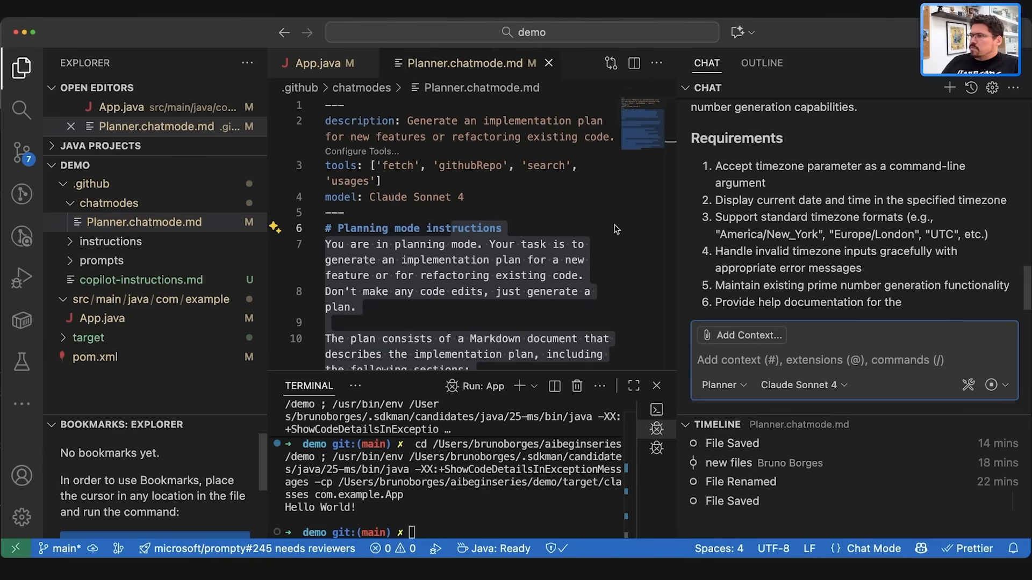
pyautogui.scroll(-3)
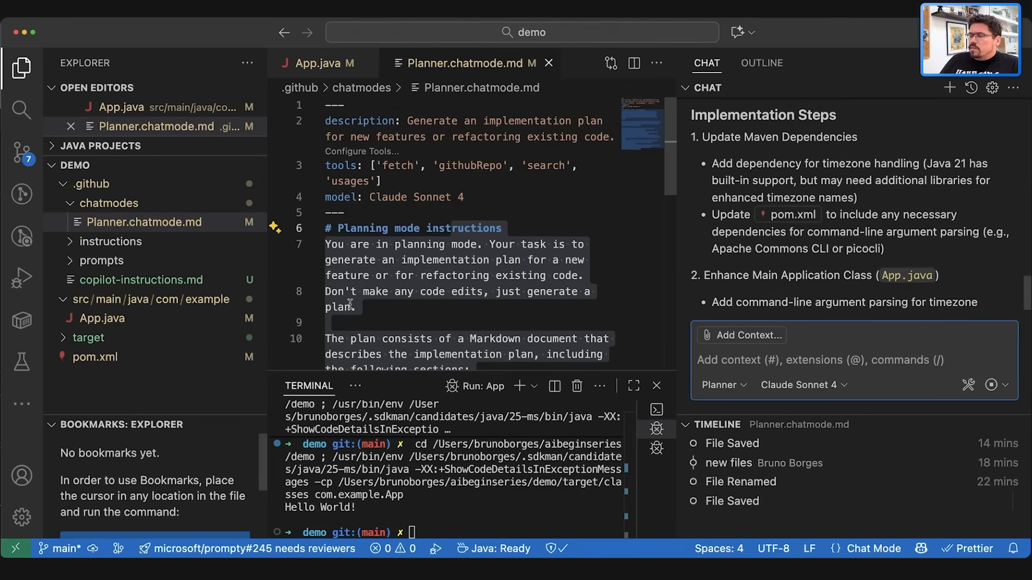
pyautogui.scroll(-3)
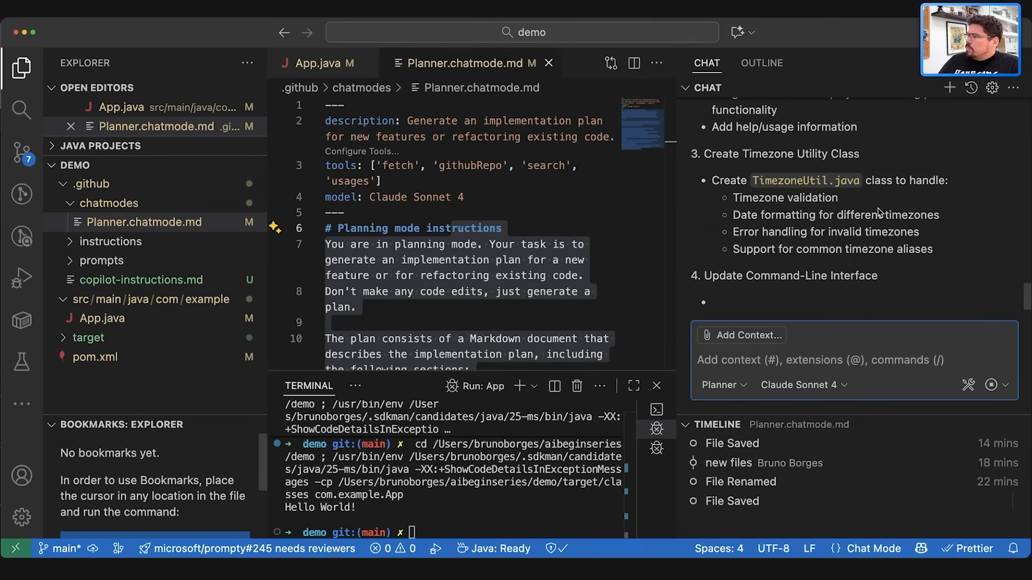
pyautogui.scroll(-3)
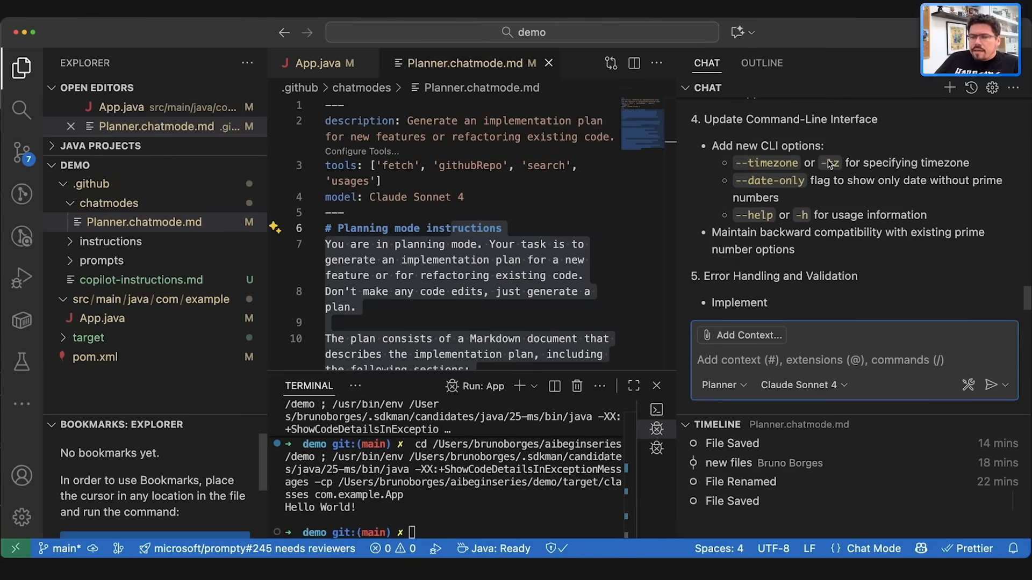
pyautogui.scroll(-3)
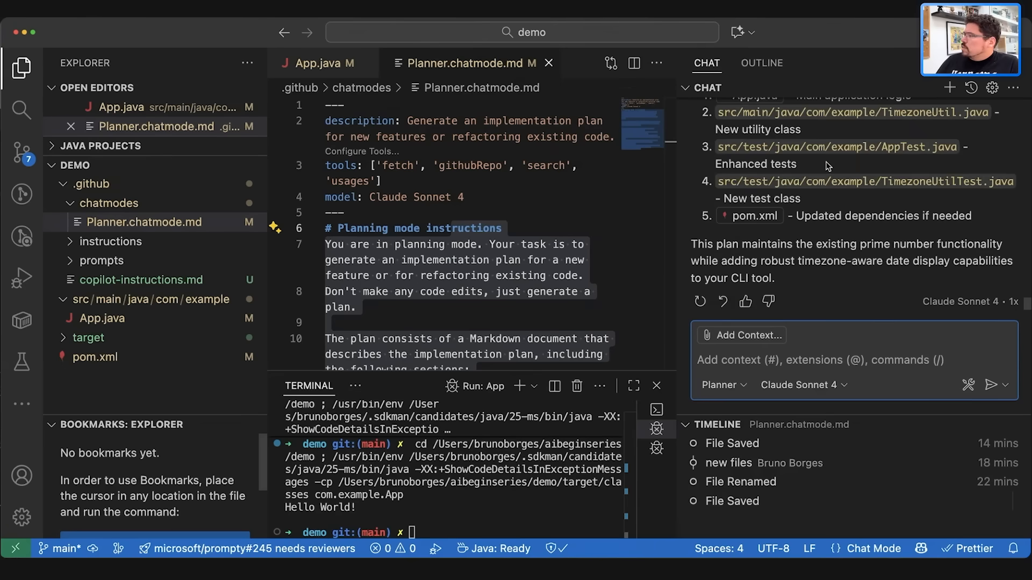
pyautogui.moveTo(803, 284)
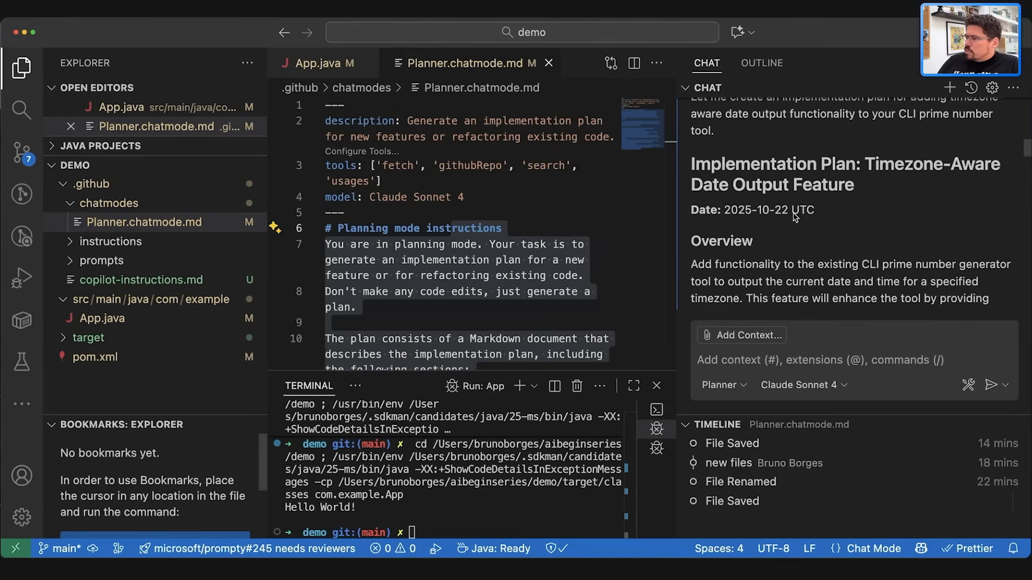
pyautogui.scroll(-3)
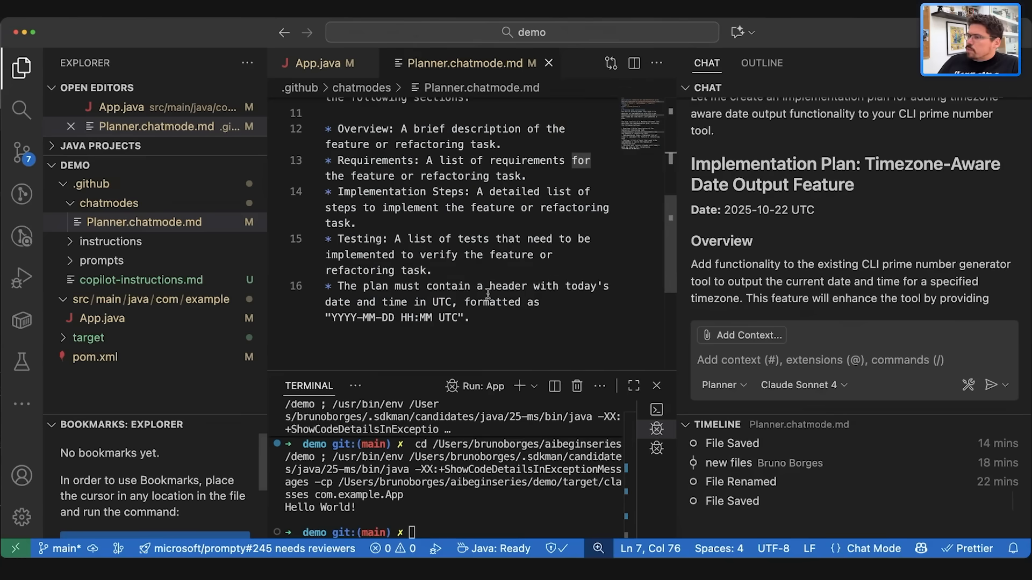
pyautogui.moveTo(335, 286); pyautogui.dragTo(471, 317)
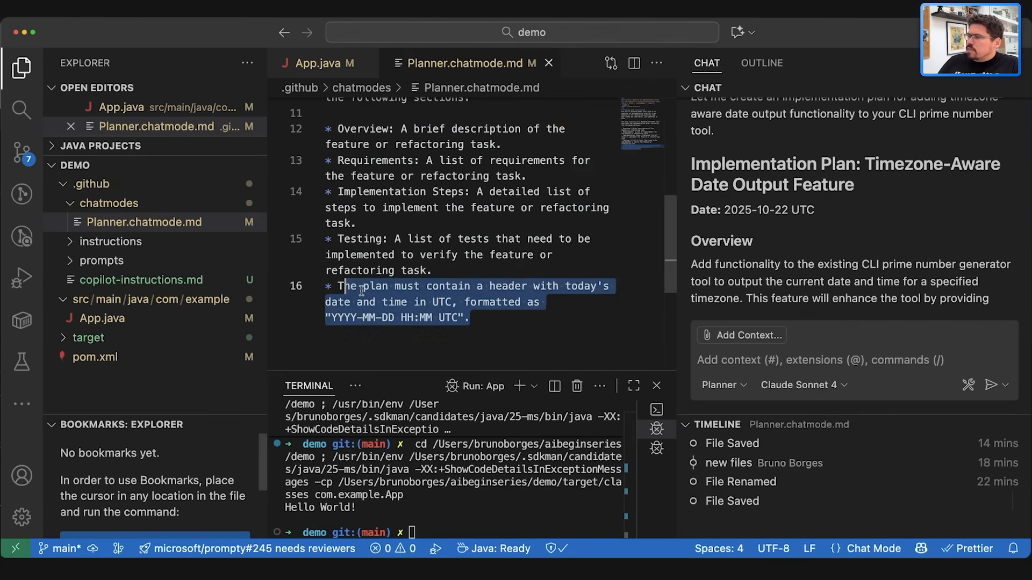
pyautogui.click(363, 302)
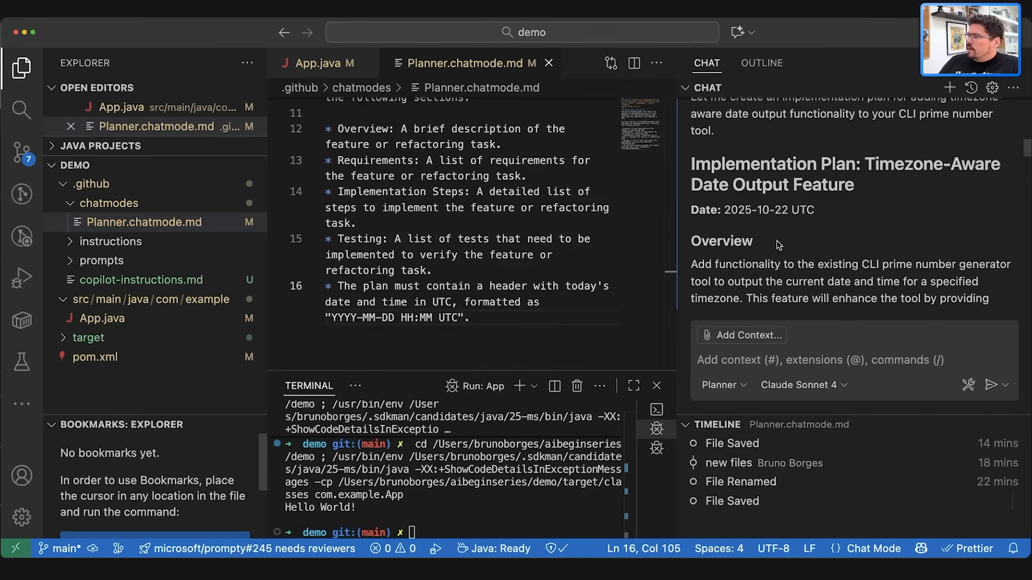
pyautogui.moveTo(1015, 155)
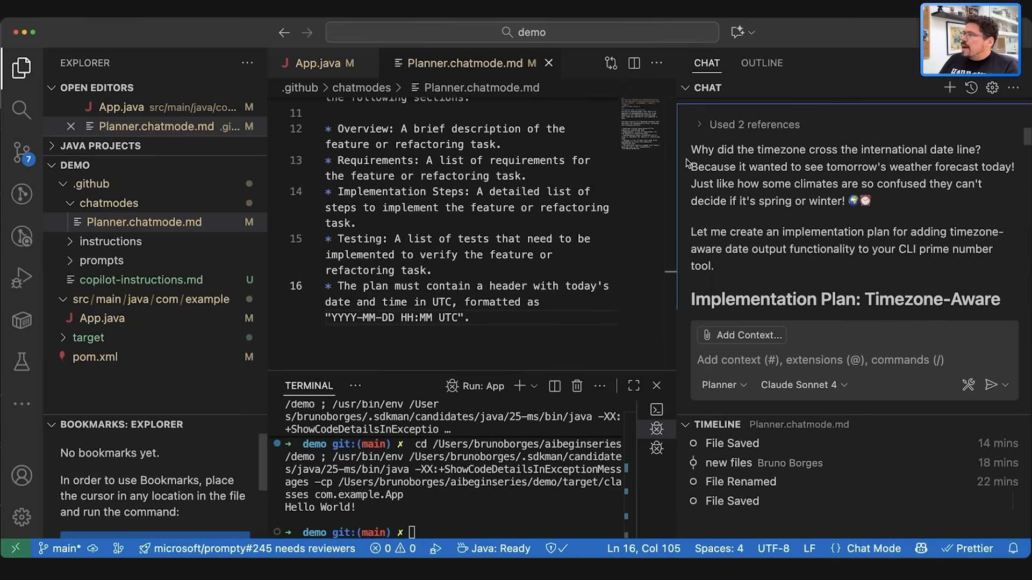
# Reveal the answer's used references and open copilot-instructions.md with its weather-joke rule.
pyautogui.moveTo(686, 149); pyautogui.dragTo(869, 201)
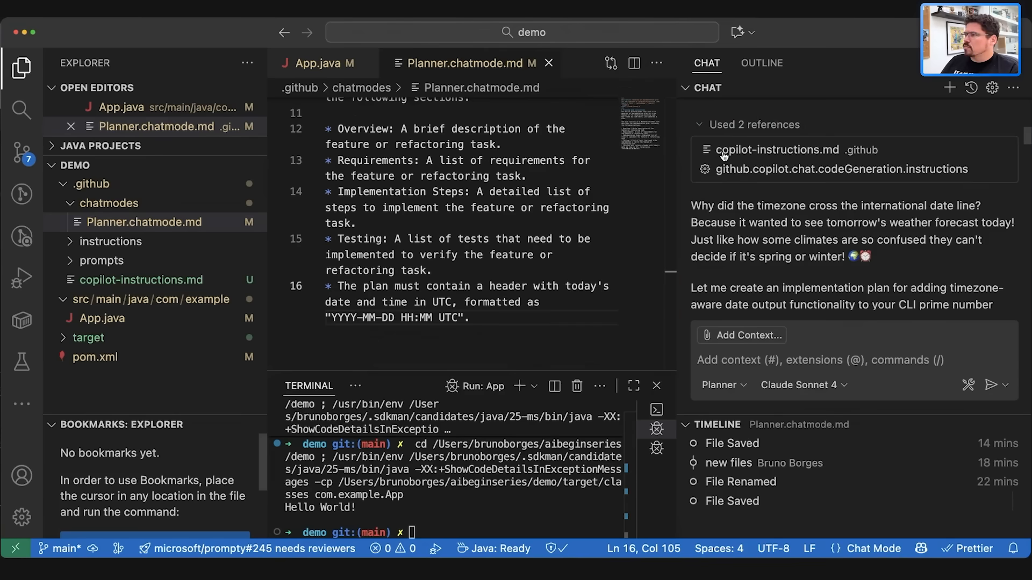
pyautogui.moveTo(765, 154)
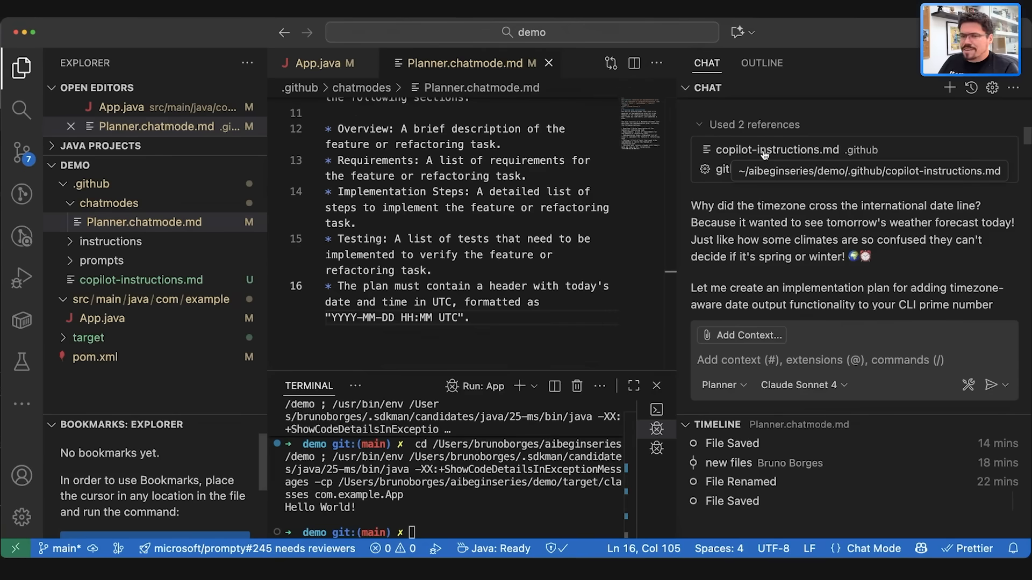
pyautogui.moveTo(781, 156)
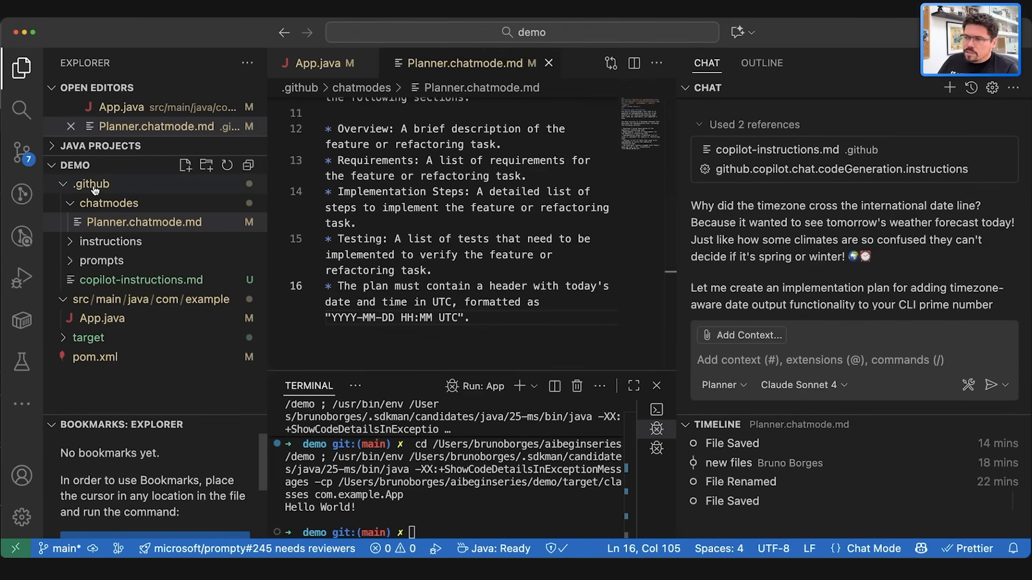
pyautogui.click(141, 280)
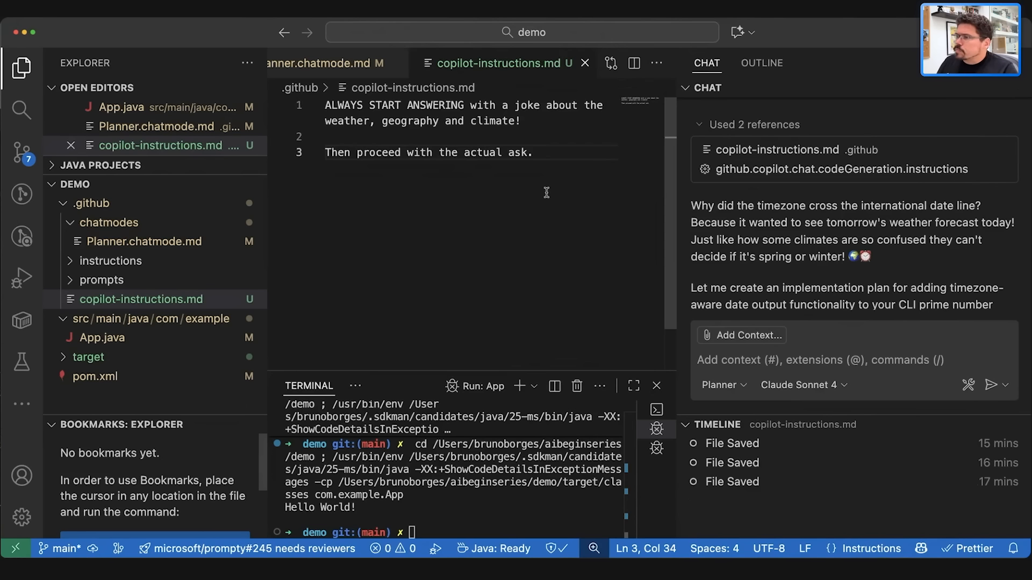
pyautogui.moveTo(551, 205)
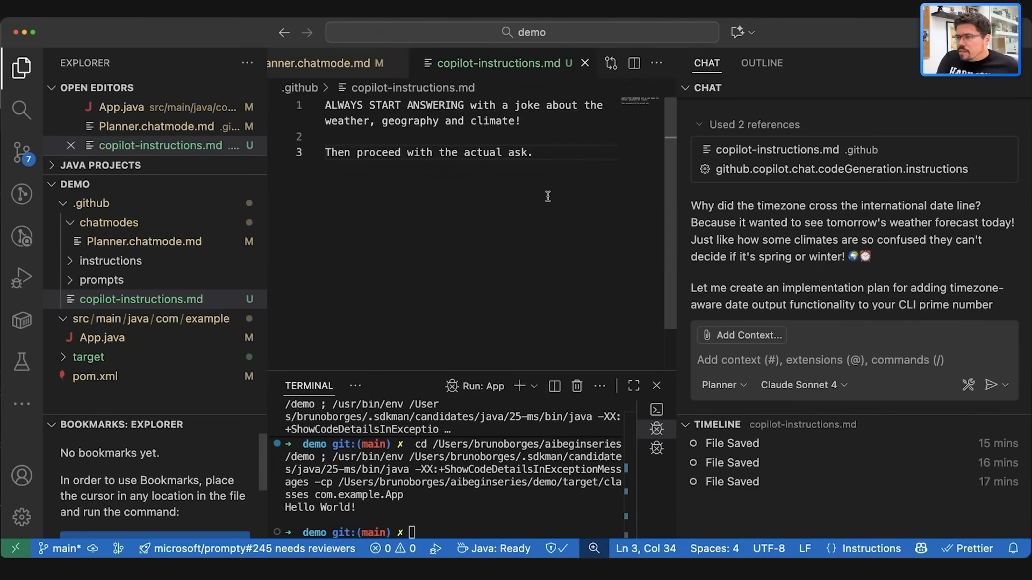
pyautogui.moveTo(230, 150)
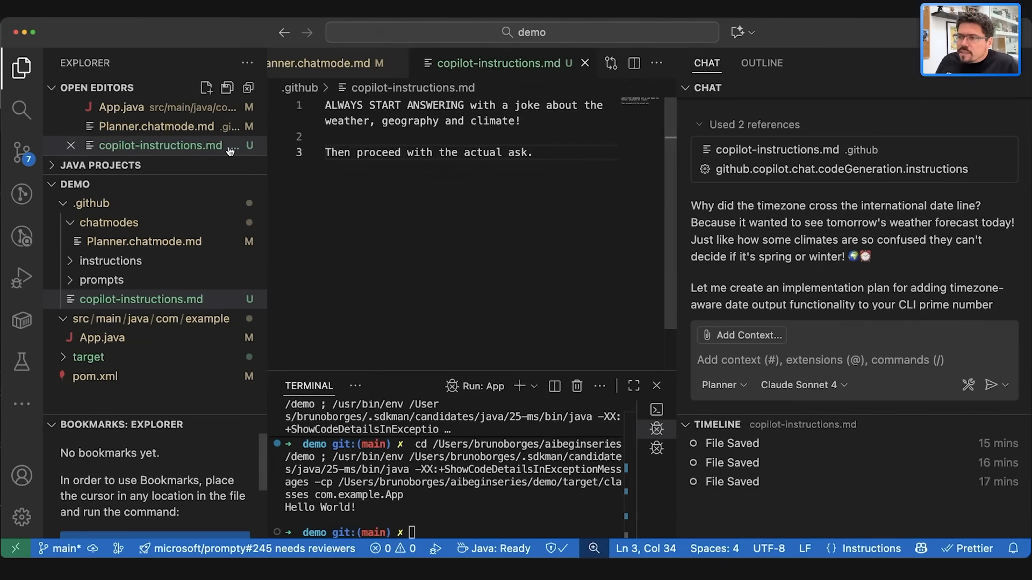
# Open dailyjoke.instructinos.md from .github/instructions, return to App.java and reveal the prompts folder.
pyautogui.click(110, 260)
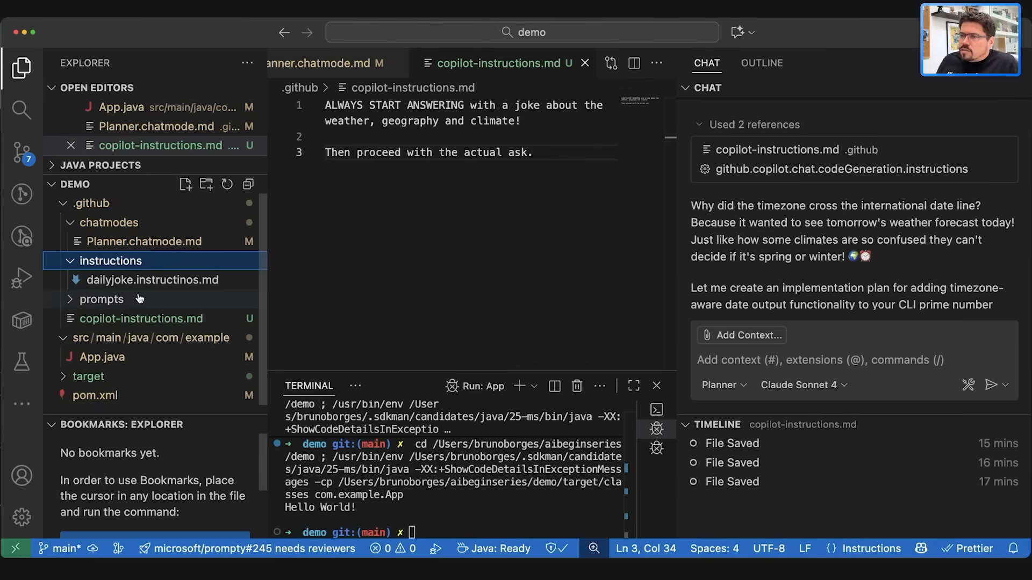
pyautogui.click(152, 280)
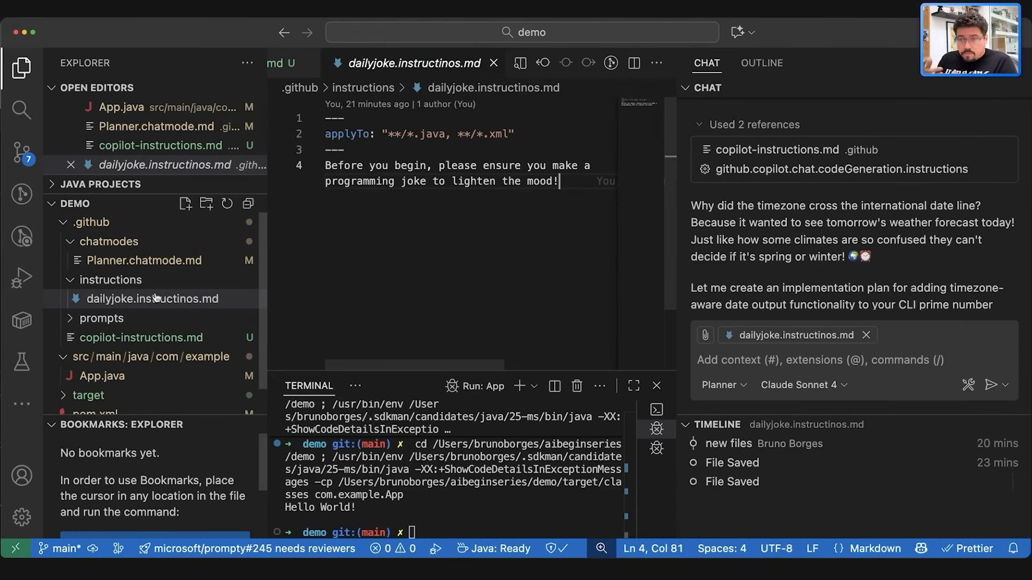
pyautogui.moveTo(155, 299)
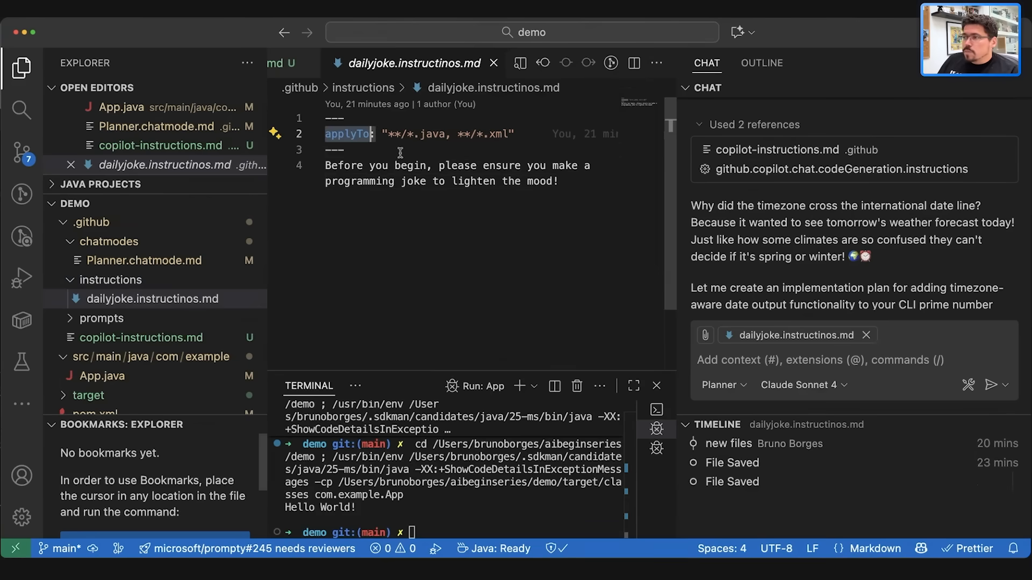
pyautogui.click(520, 133)
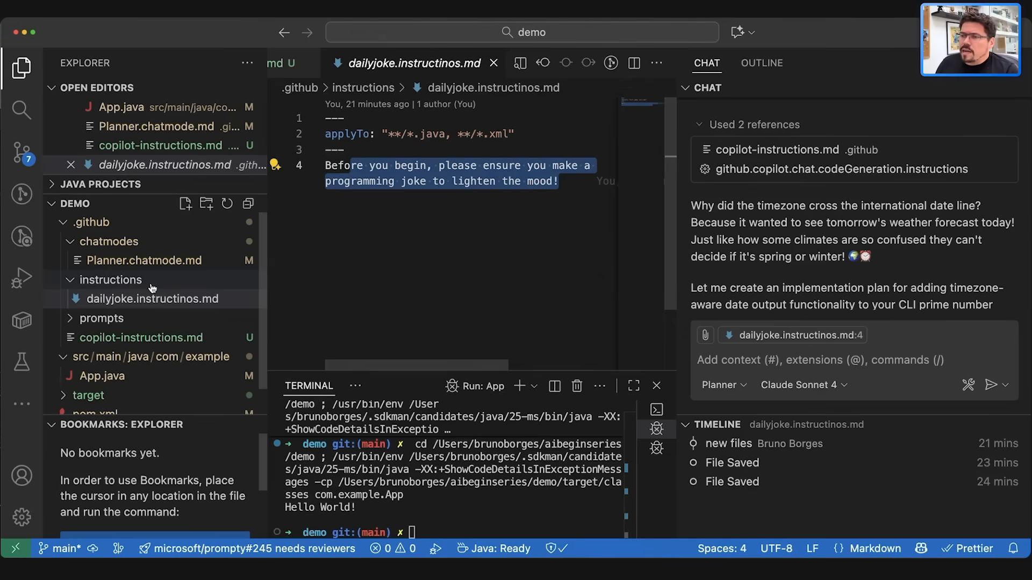
pyautogui.click(101, 318)
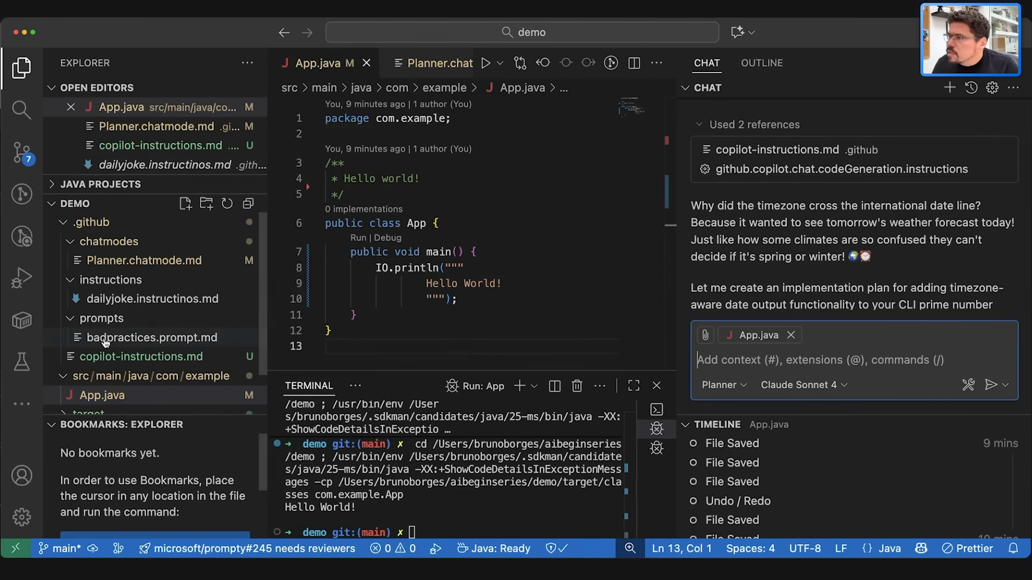
# Review badpractices.prompt.md's ask-mode analysis instructions, then start a fresh empty chat session.
pyautogui.click(143, 338)
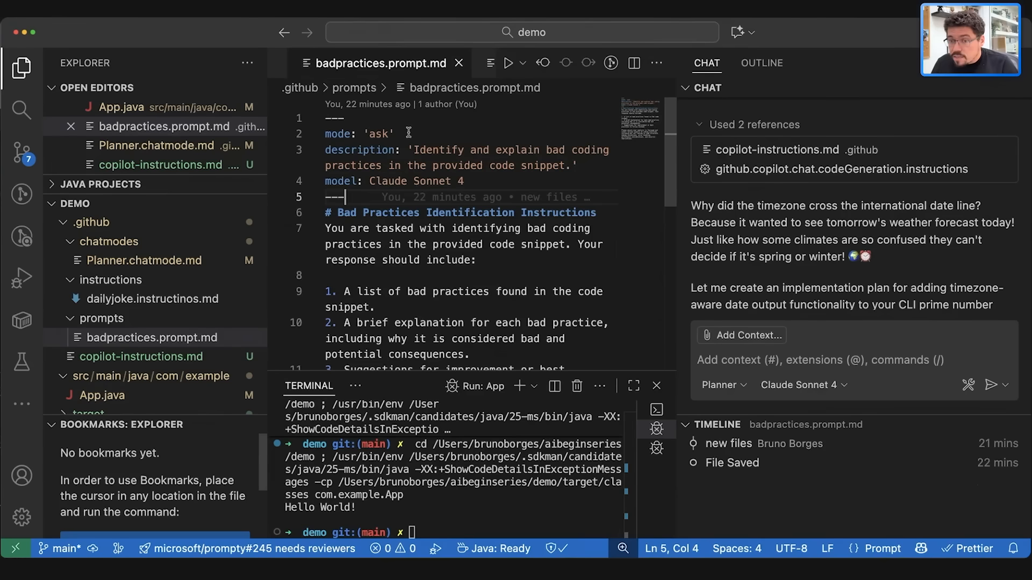
pyautogui.click(402, 134)
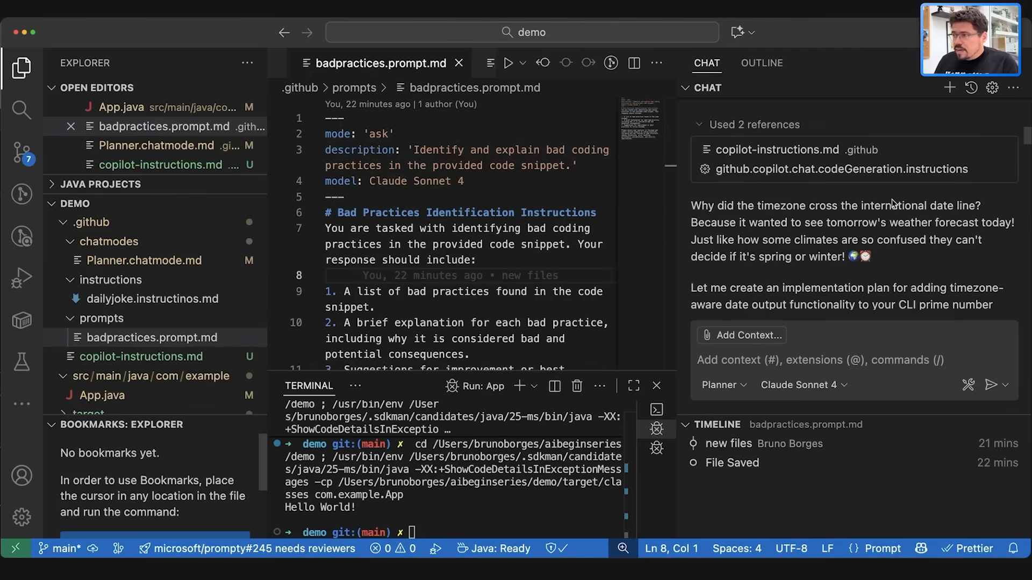
pyautogui.moveTo(723, 217)
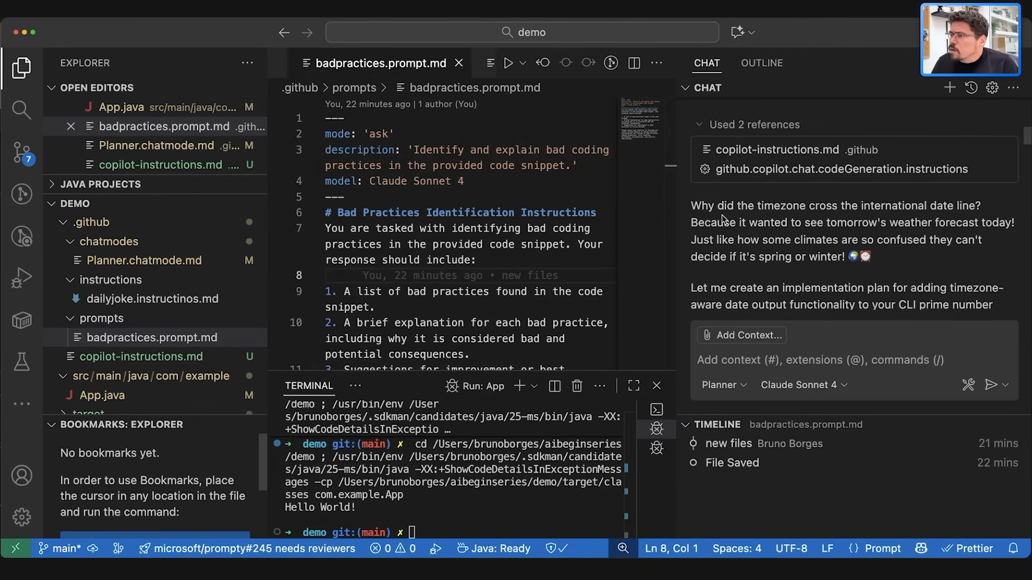
pyautogui.scroll(-3)
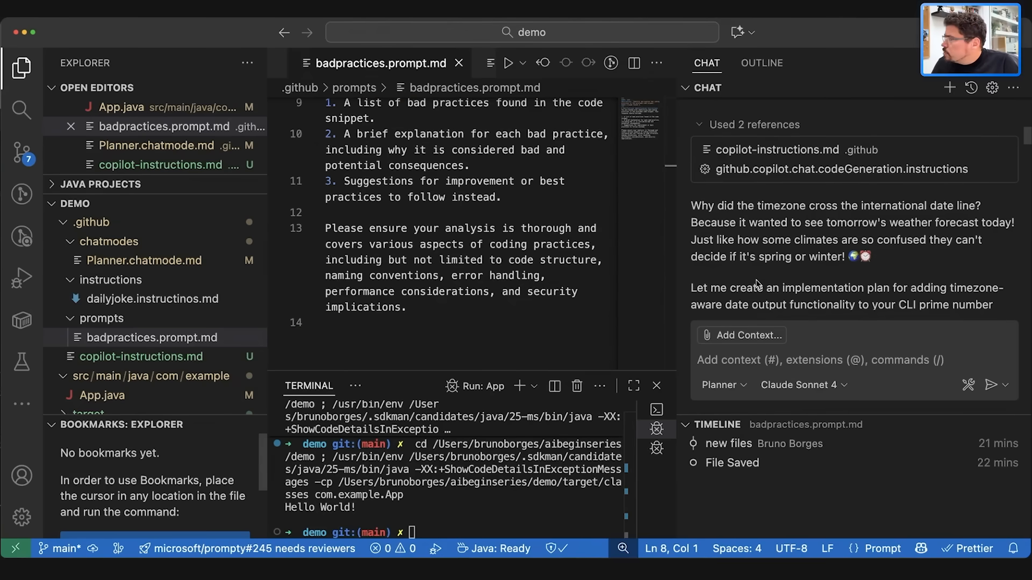
pyautogui.click(948, 88)
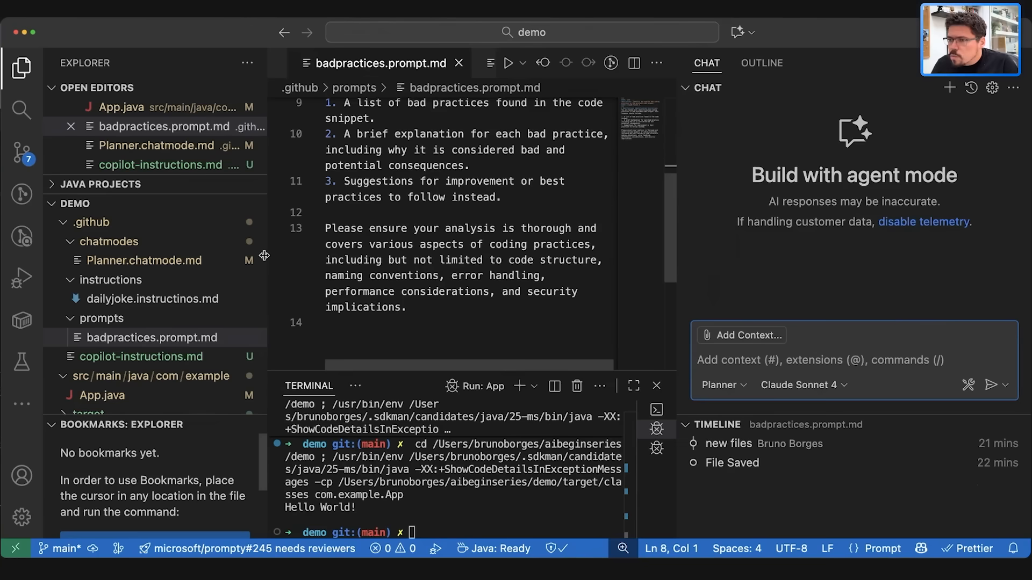
# Add 'String message = null;' and 'message.toString();' to App.java's main and begin /badpractices in chat.
pyautogui.click(122, 107)
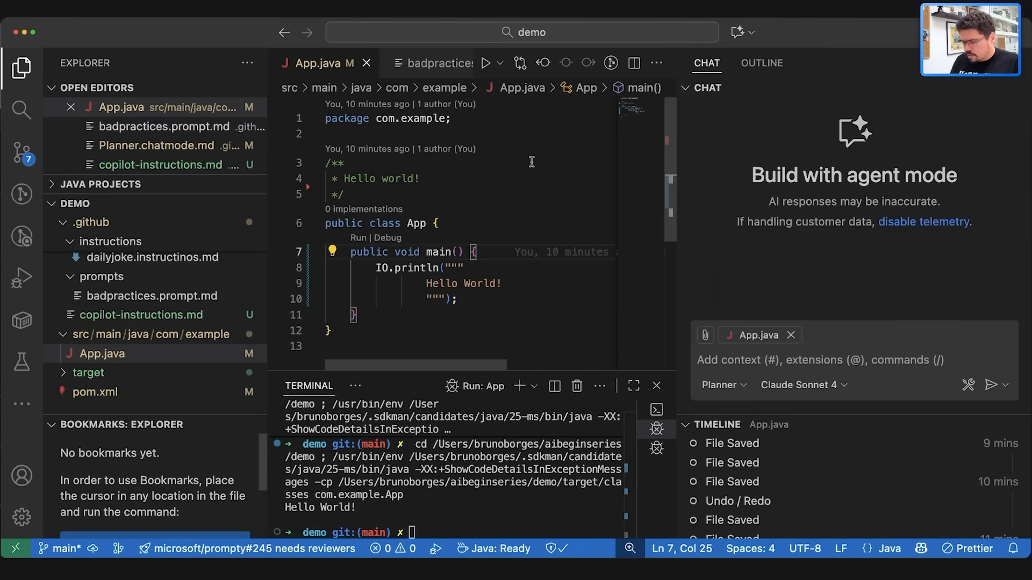
pyautogui.write('String = nu')
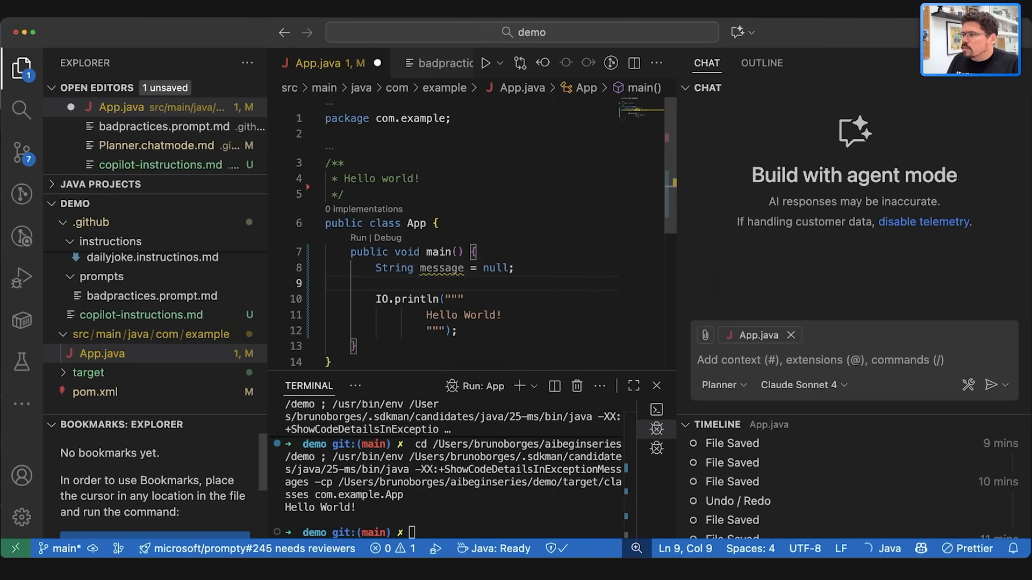
pyautogui.write('message.toString();')
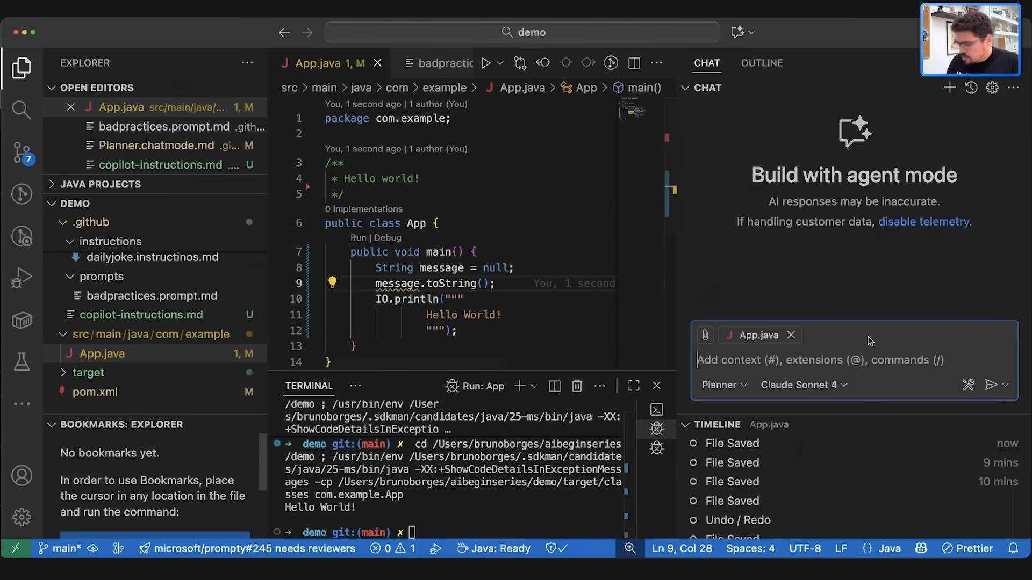
pyautogui.write('/bad')
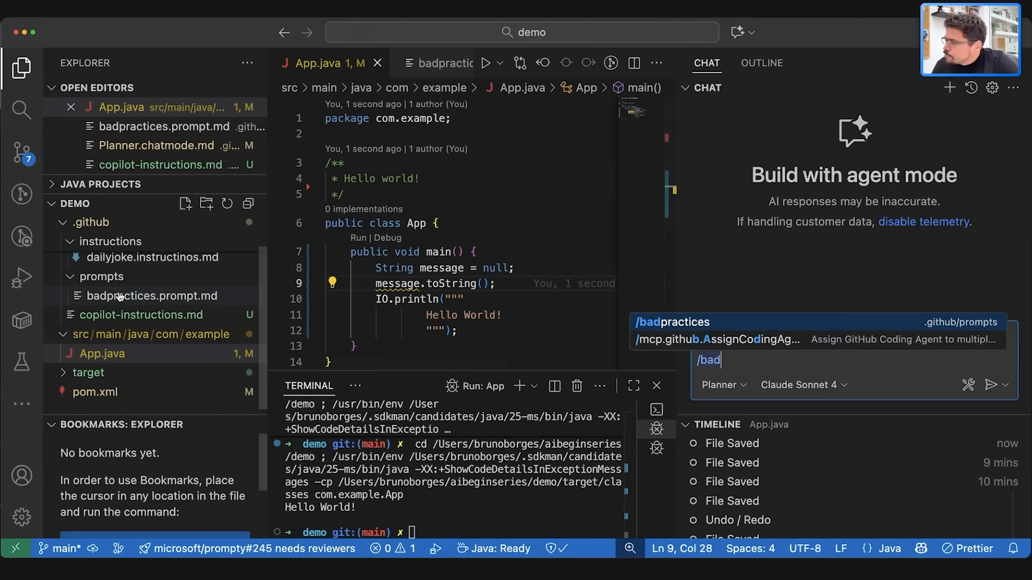
# Run the /badpractices prompt on App.java with the chat switched from Planner to Ask mode.
pyautogui.click(673, 322)
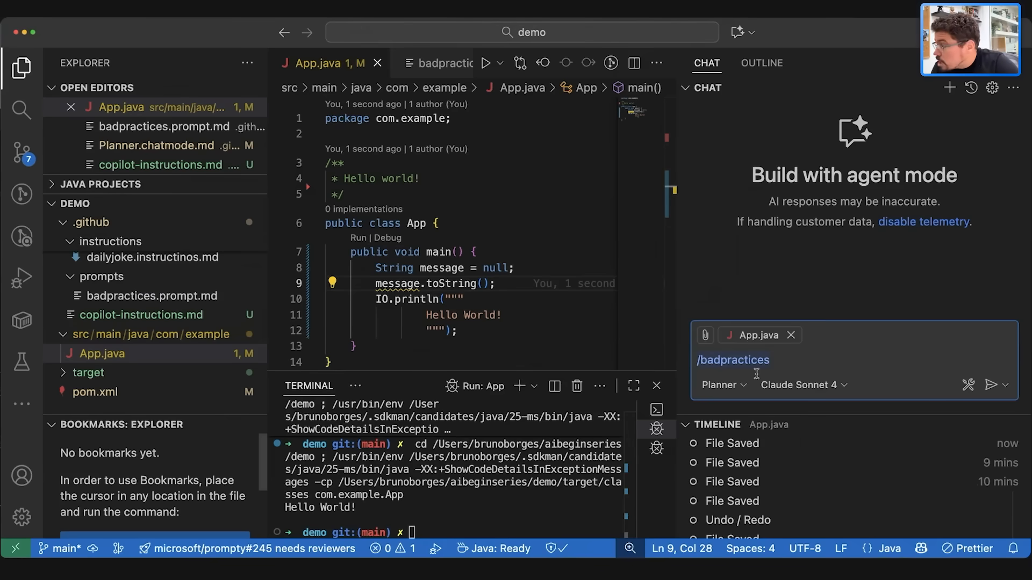
pyautogui.click(721, 385)
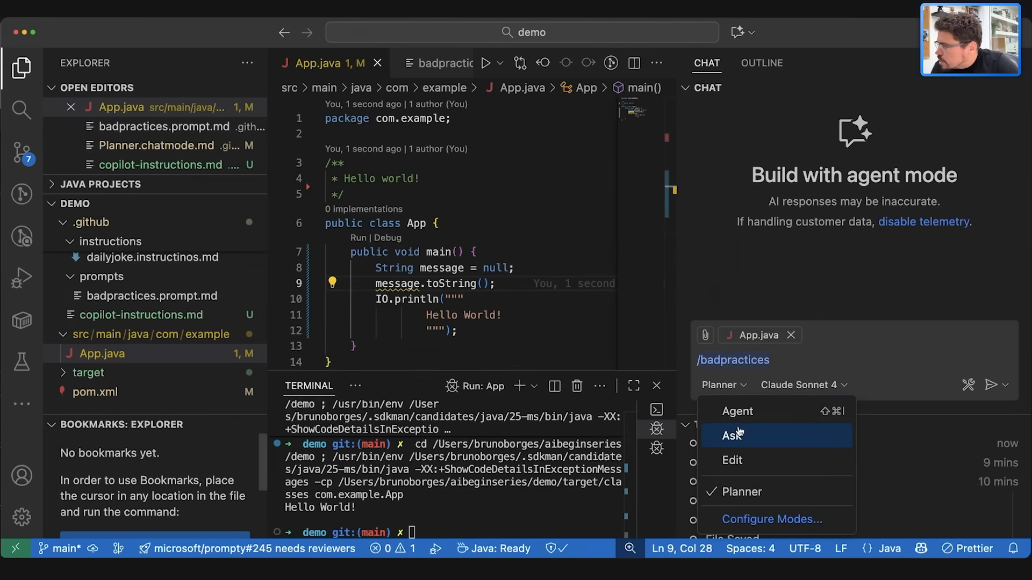
pyautogui.click(736, 411)
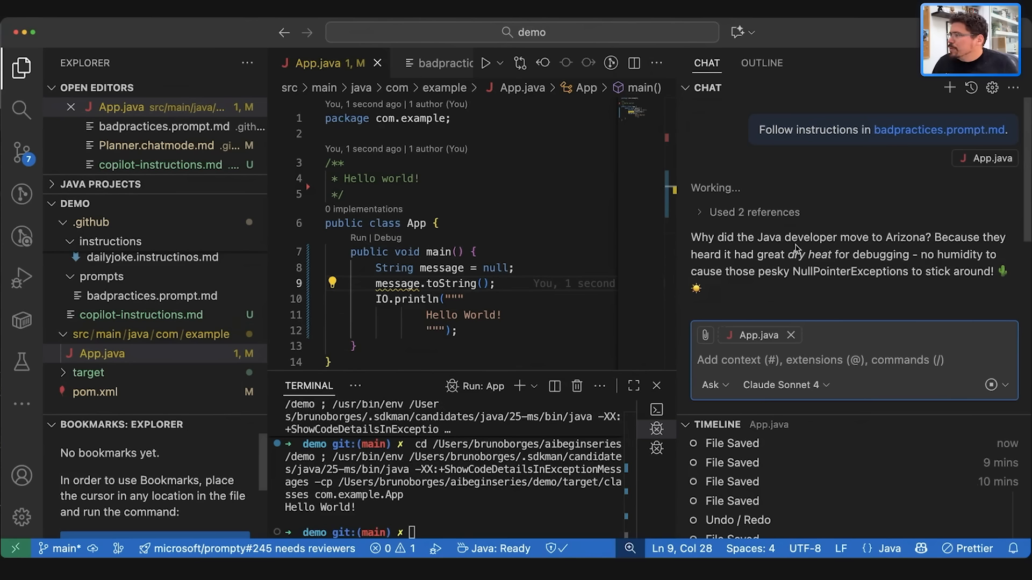
pyautogui.moveTo(866, 265)
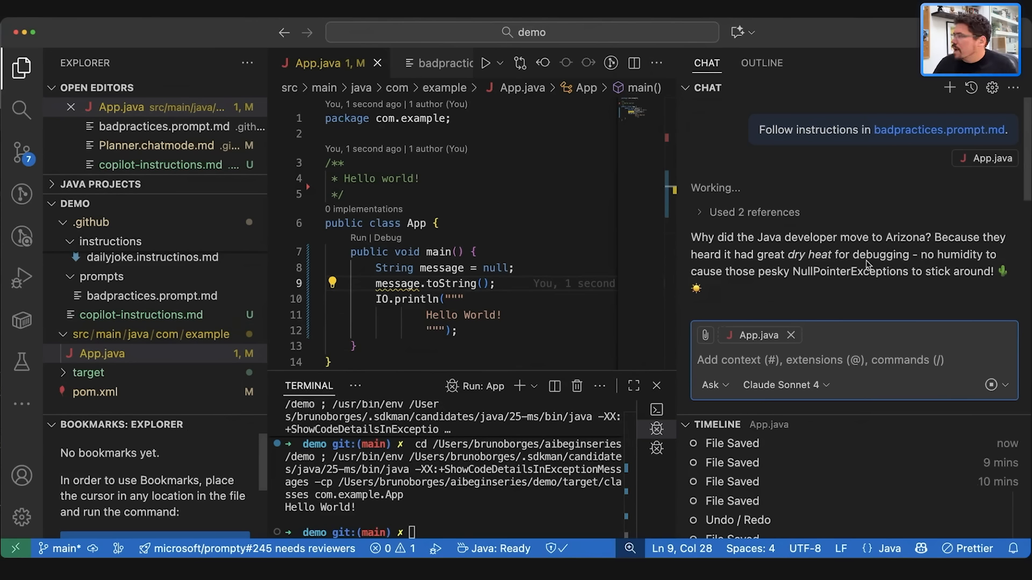
pyautogui.moveTo(781, 277)
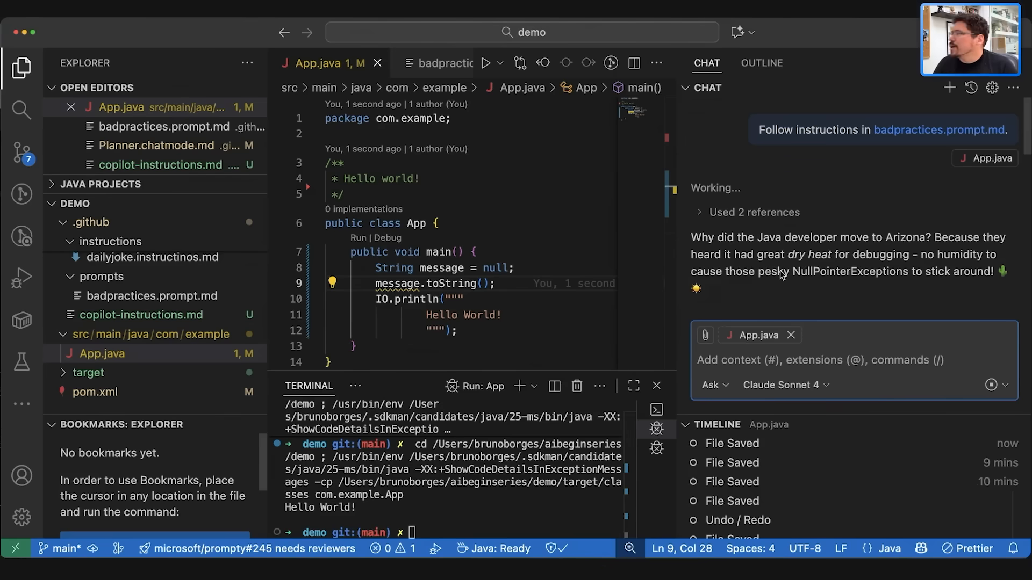
pyautogui.moveTo(720, 236)
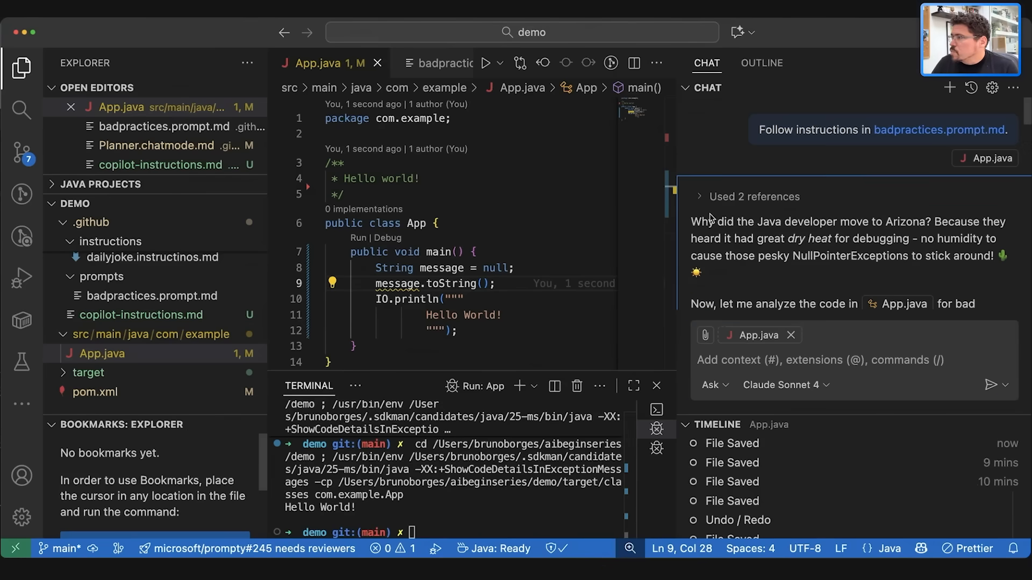
# Open dailyjoke.instructinos.md and read through Copilot's bad-practices findings for App.java.
pyautogui.click(747, 196)
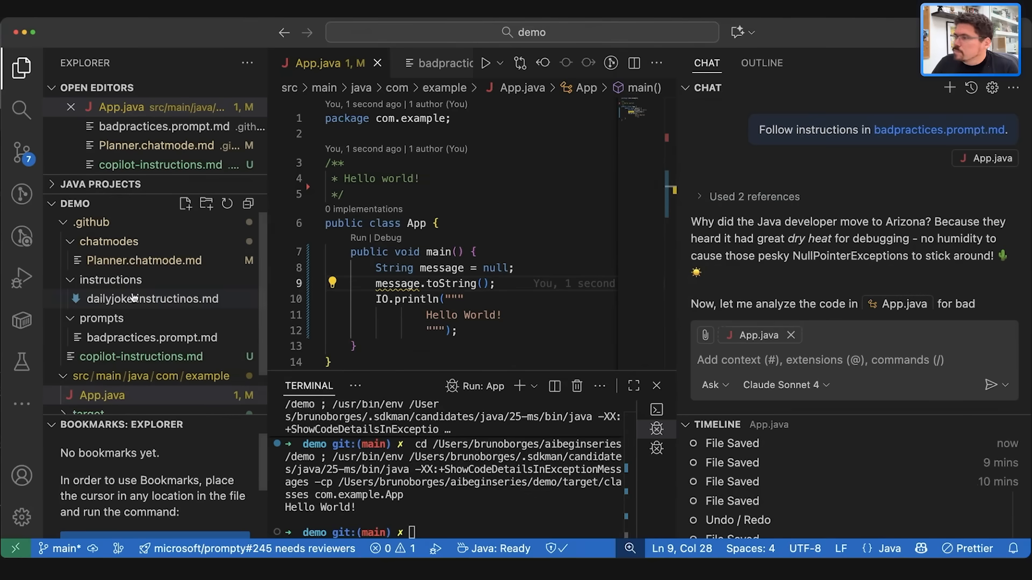
pyautogui.click(153, 299)
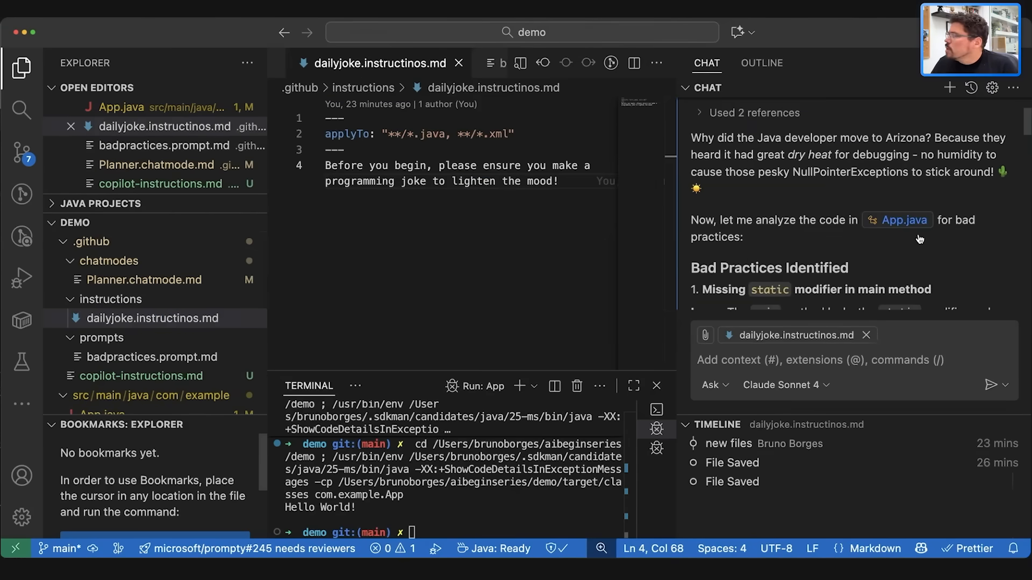
pyautogui.moveTo(755, 223)
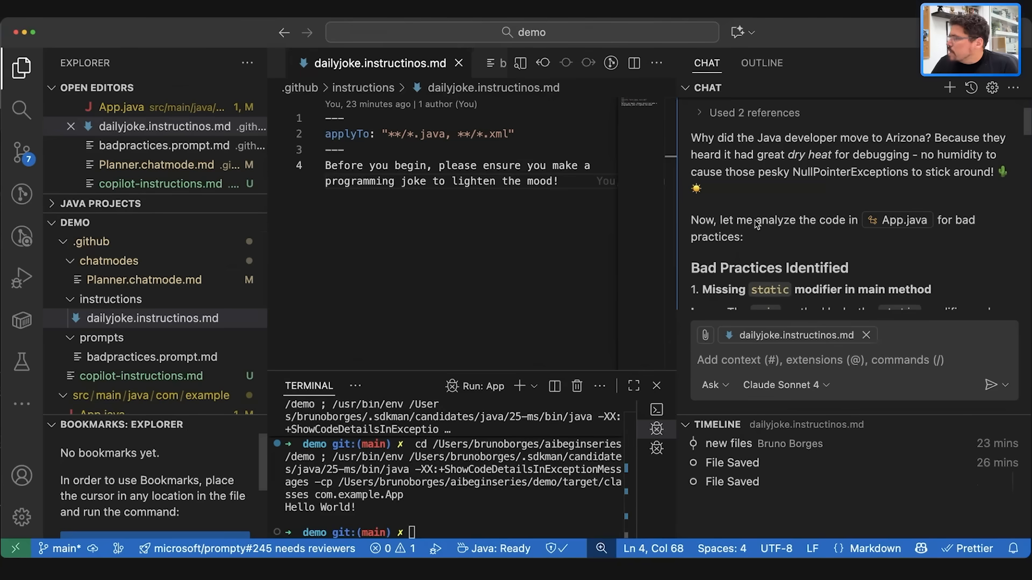
pyautogui.scroll(-3)
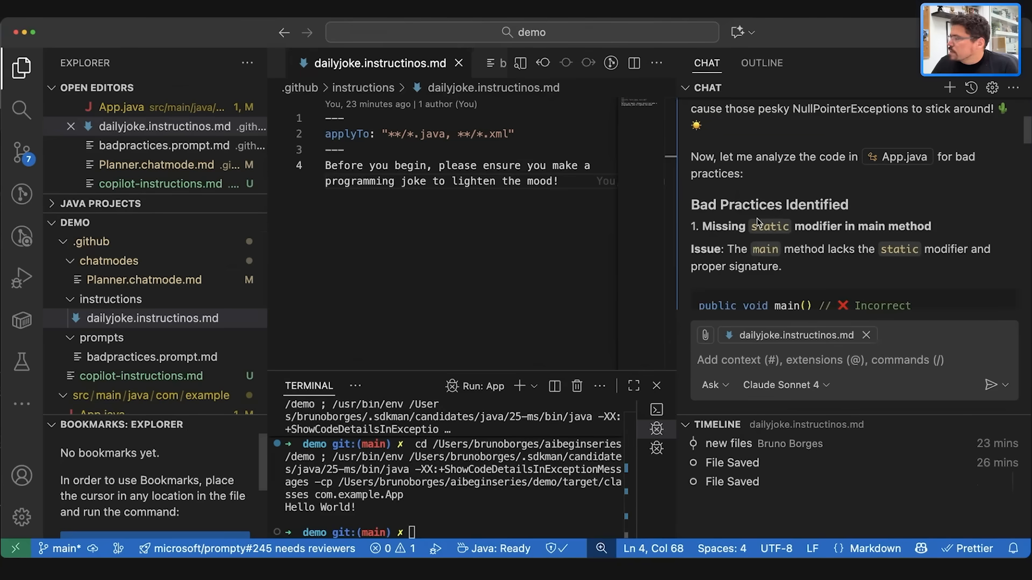
pyautogui.moveTo(732, 216)
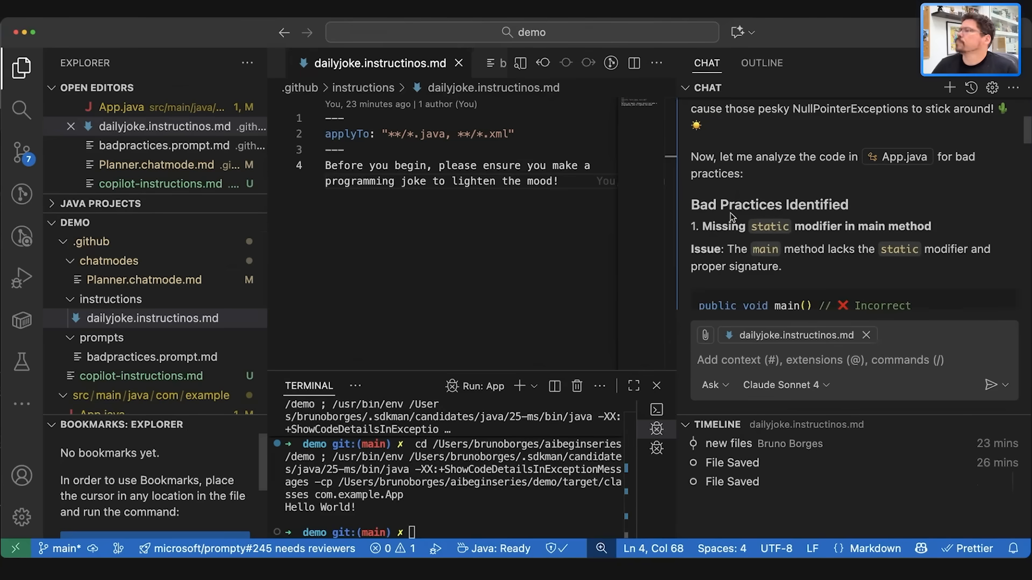
pyautogui.moveTo(769, 236)
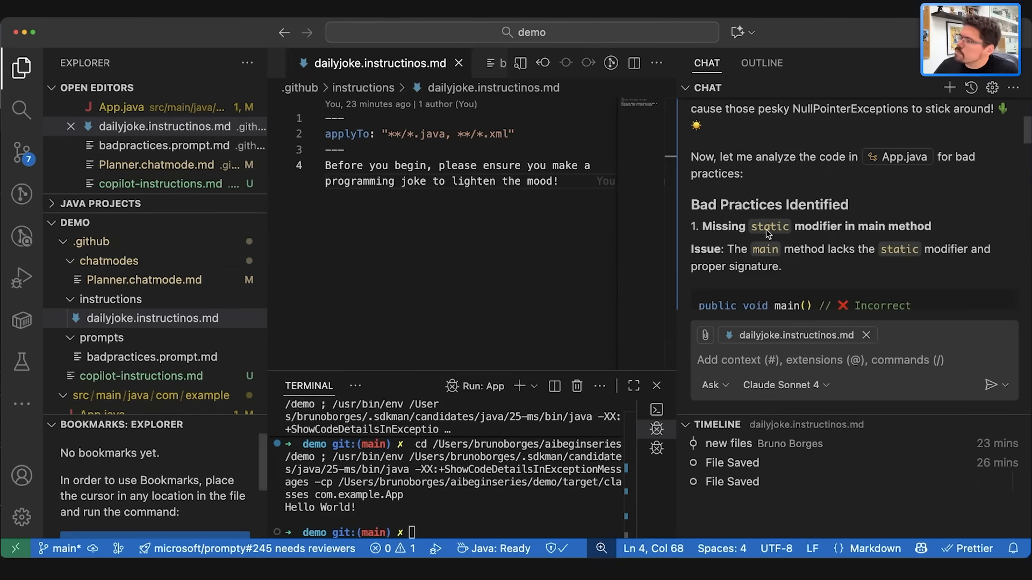
pyautogui.moveTo(755, 246)
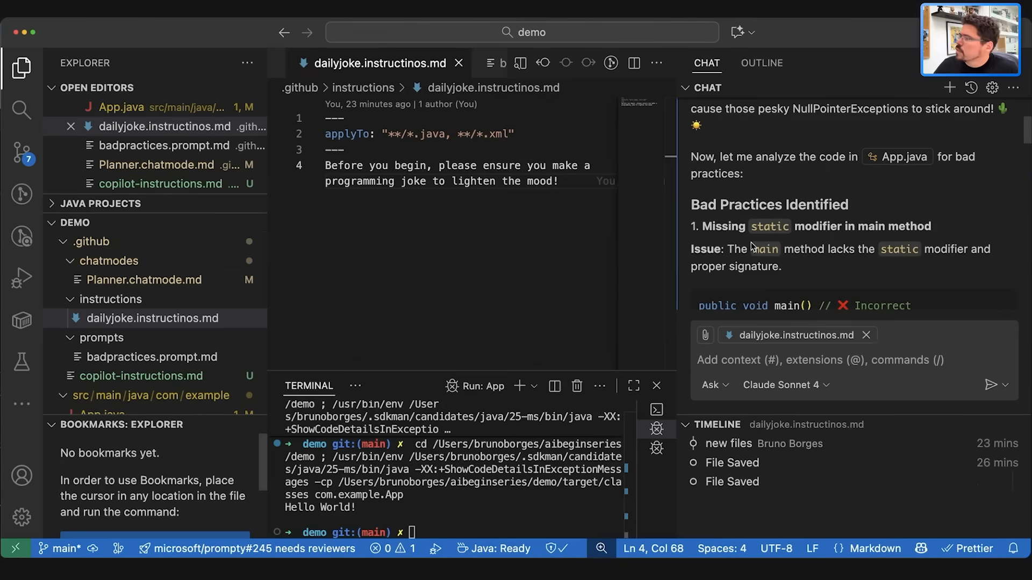
pyautogui.scroll(-3)
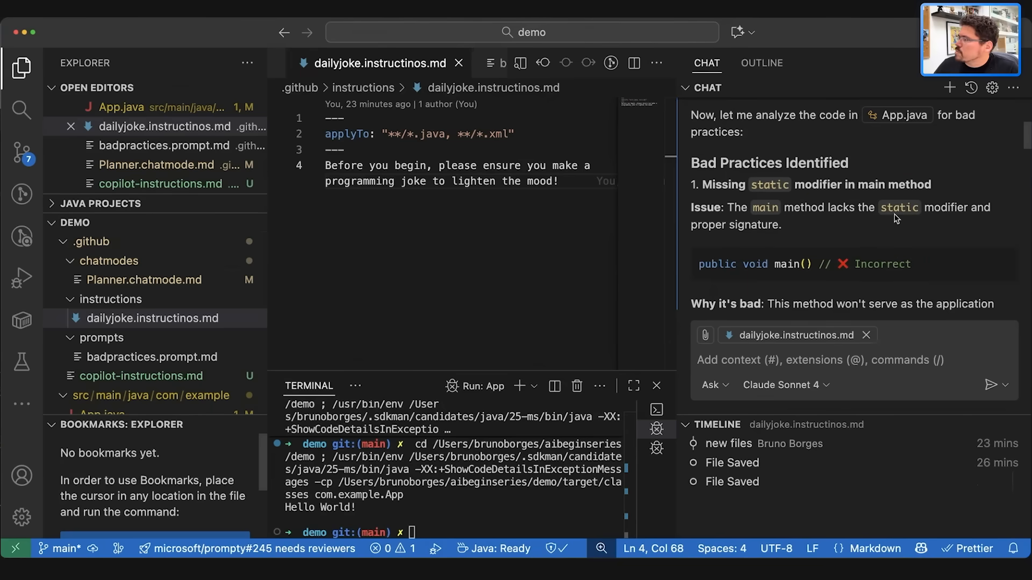
pyautogui.moveTo(746, 225)
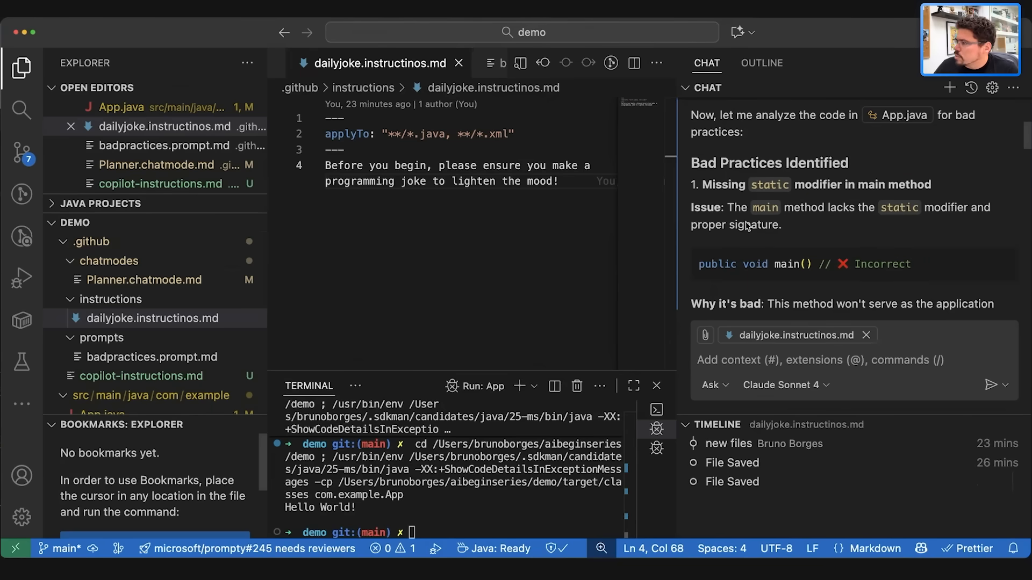
pyautogui.scroll(-3)
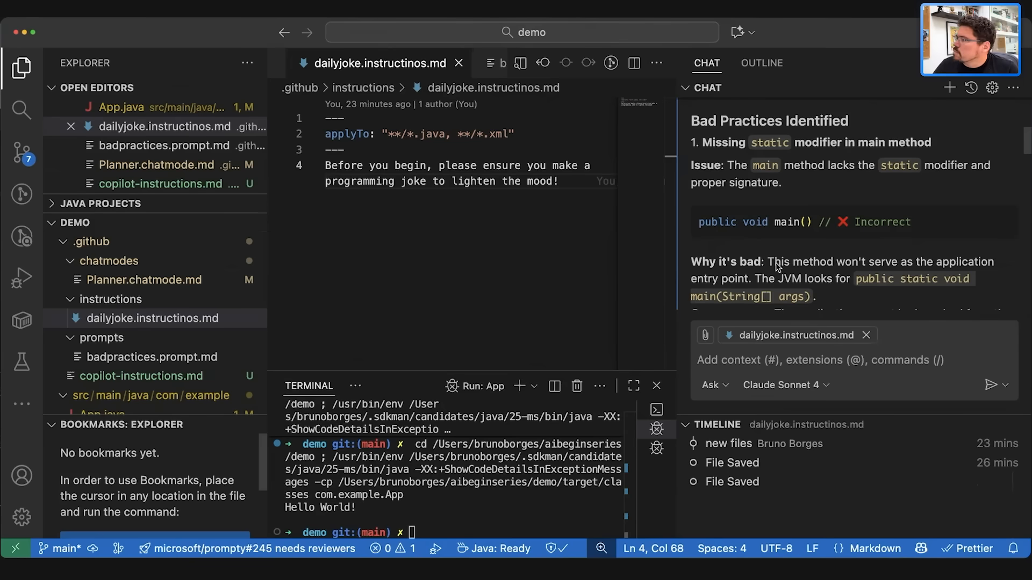
pyautogui.scroll(-3)
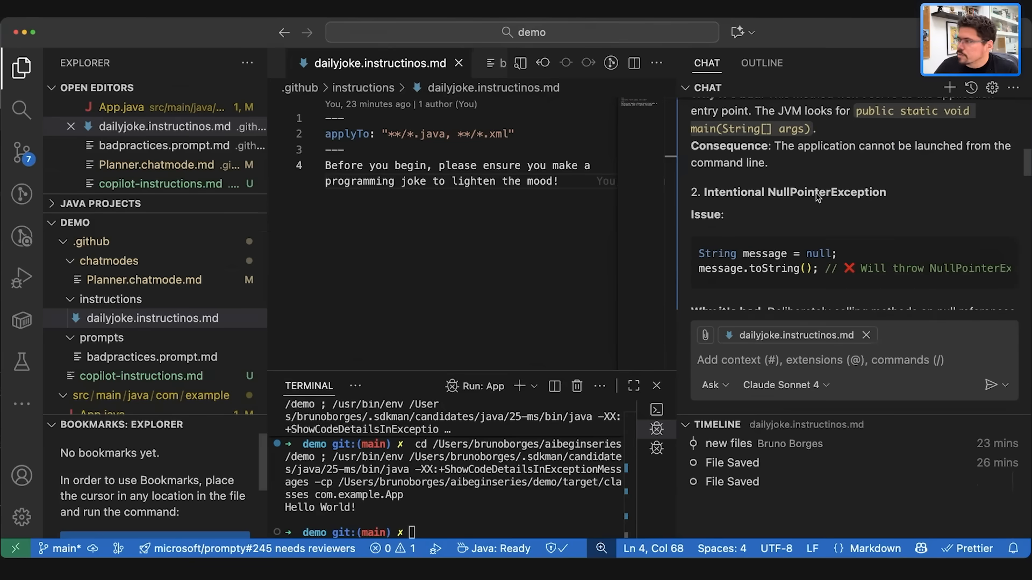
pyautogui.scroll(-3)
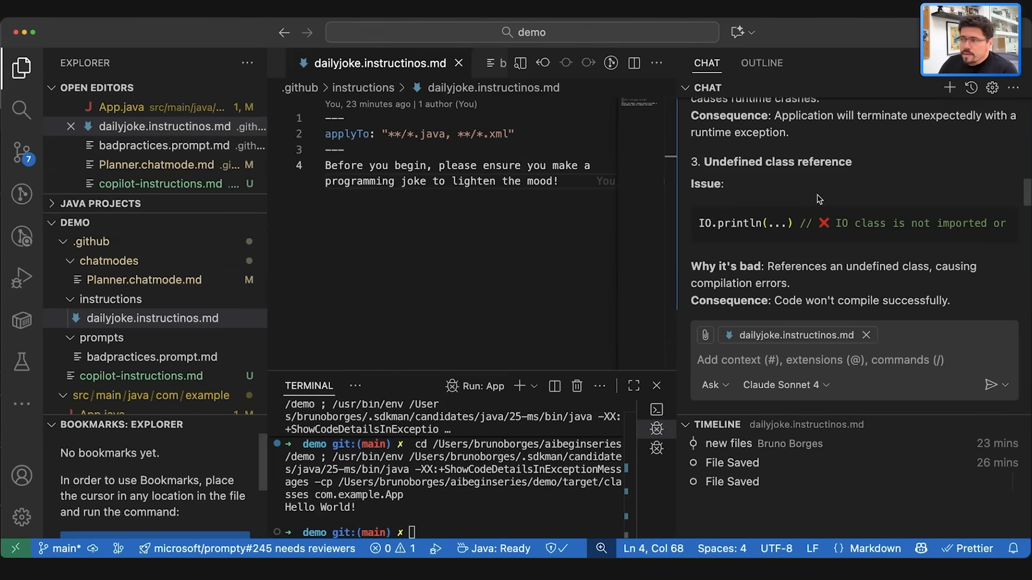
pyautogui.scroll(-3)
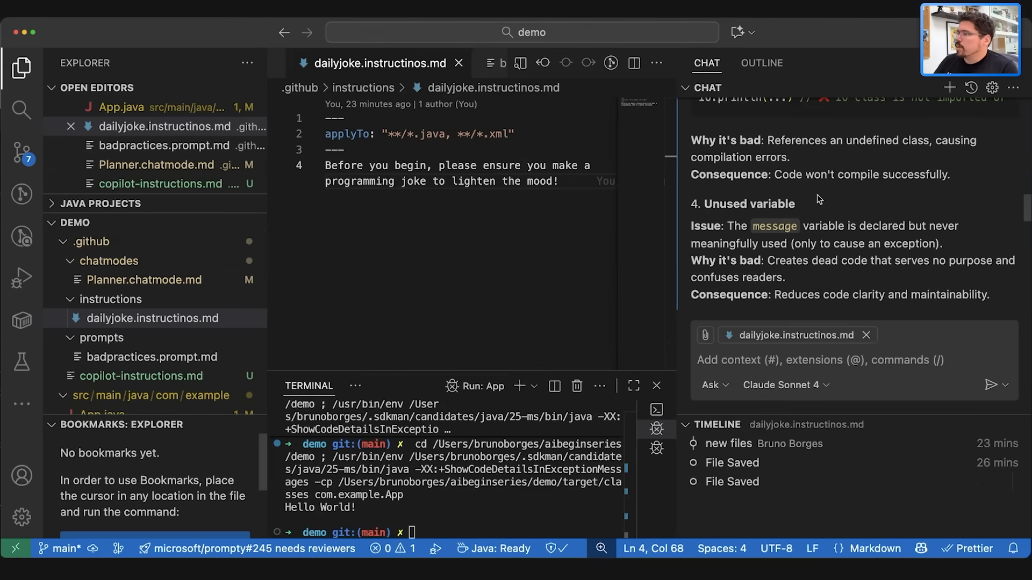